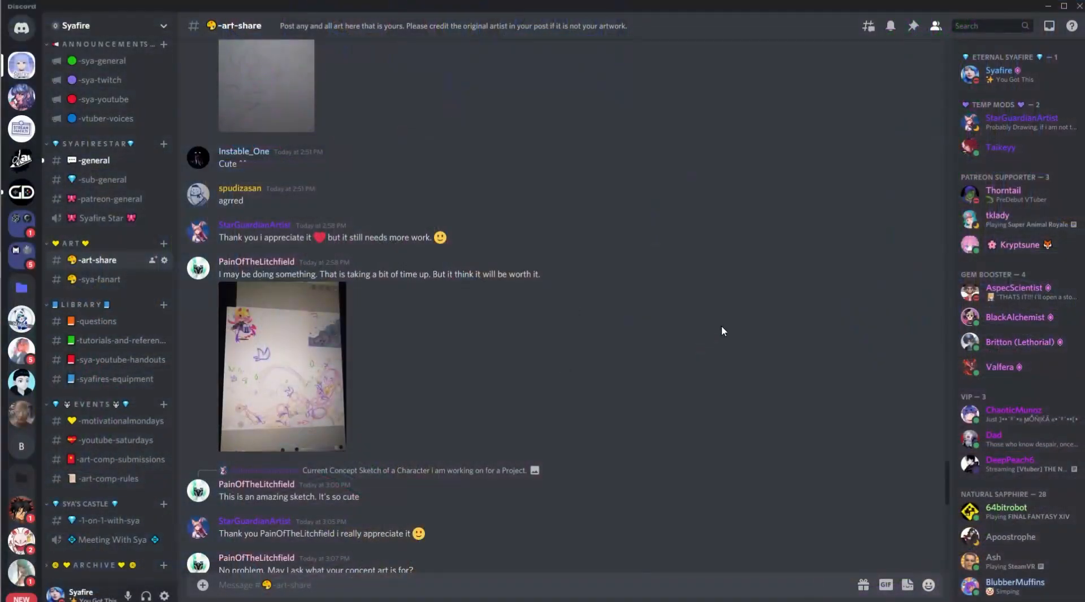
# Step: Search the Steam store for 'vup' and open the VUP VTuber app result
pyautogui.scroll(-3)
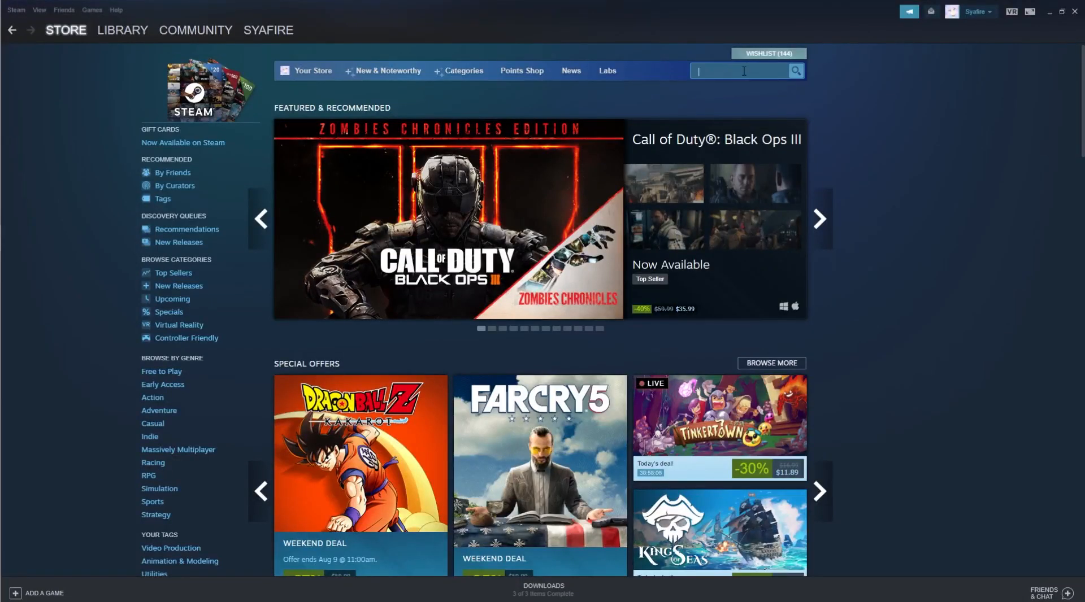
pyautogui.write('vup')
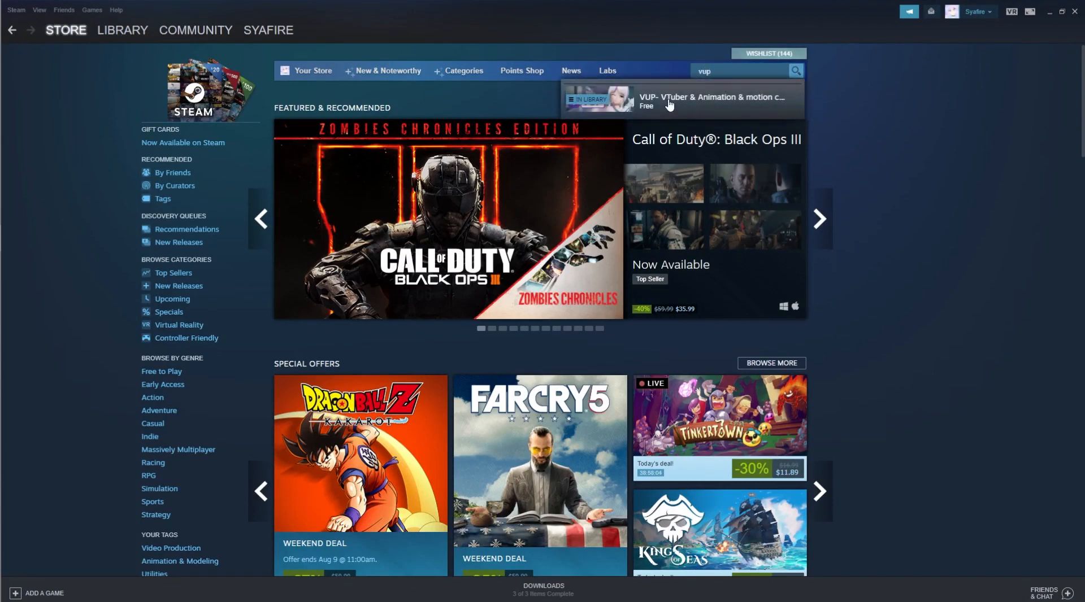
pyautogui.click(713, 100)
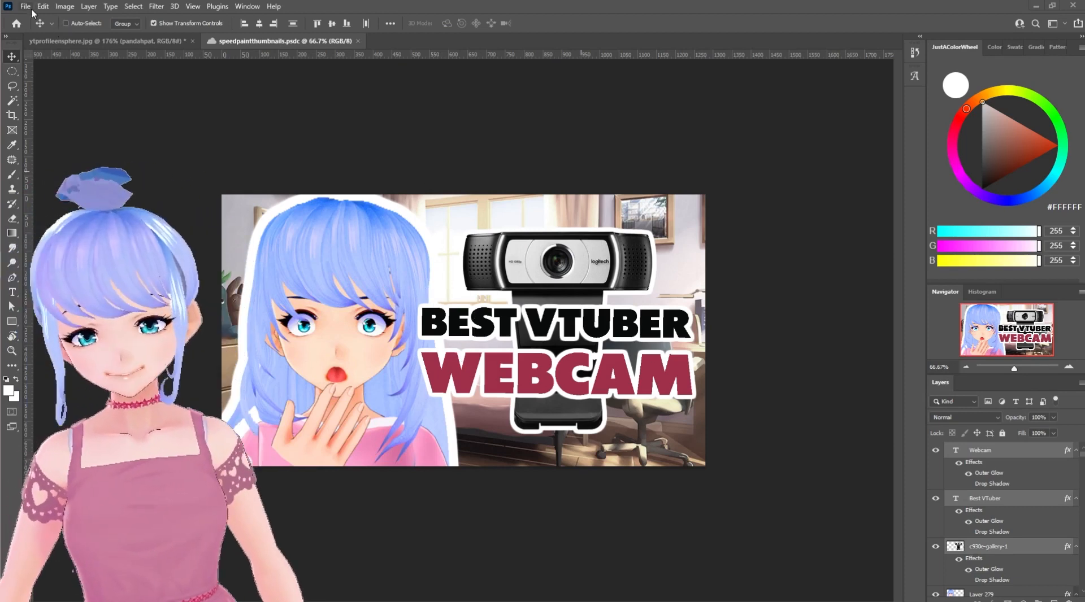
# Step: Create a new document from the recent 1280 × 720 px, 72 ppi preset
pyautogui.click(25, 7)
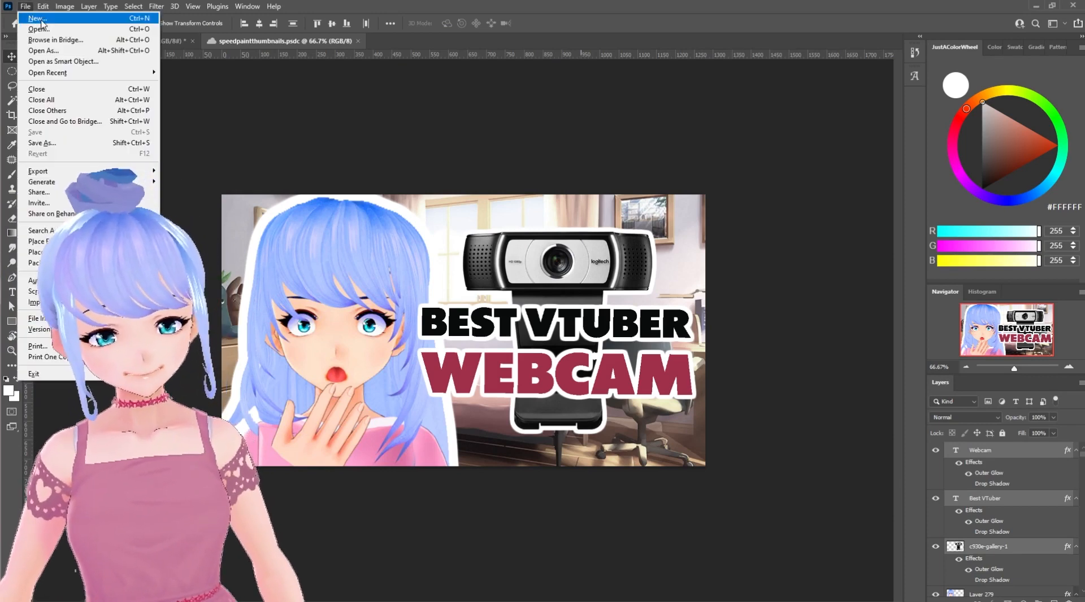
pyautogui.click(36, 18)
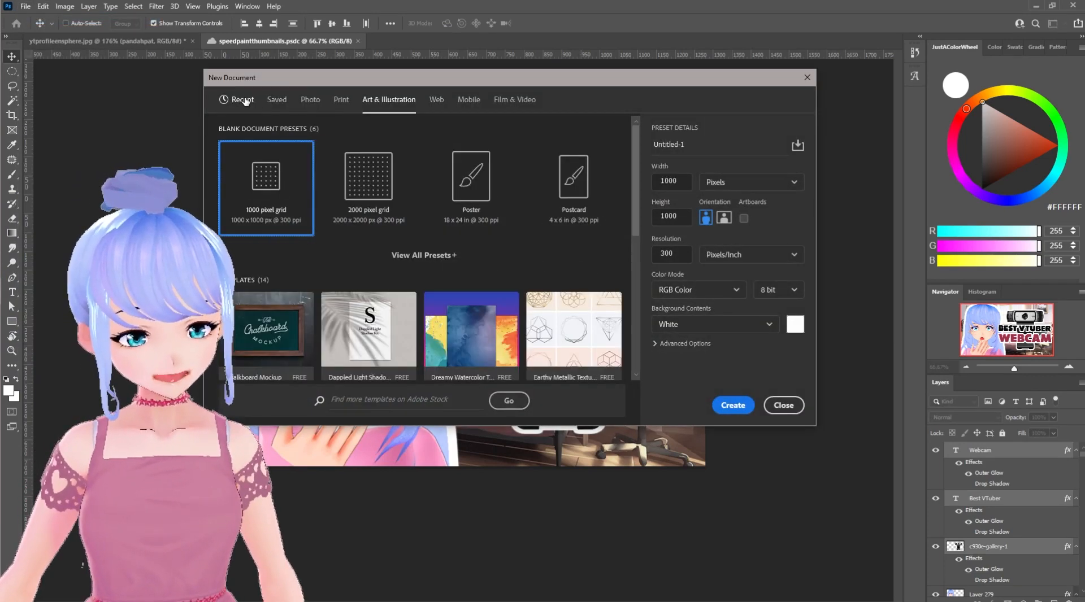
pyautogui.click(243, 99)
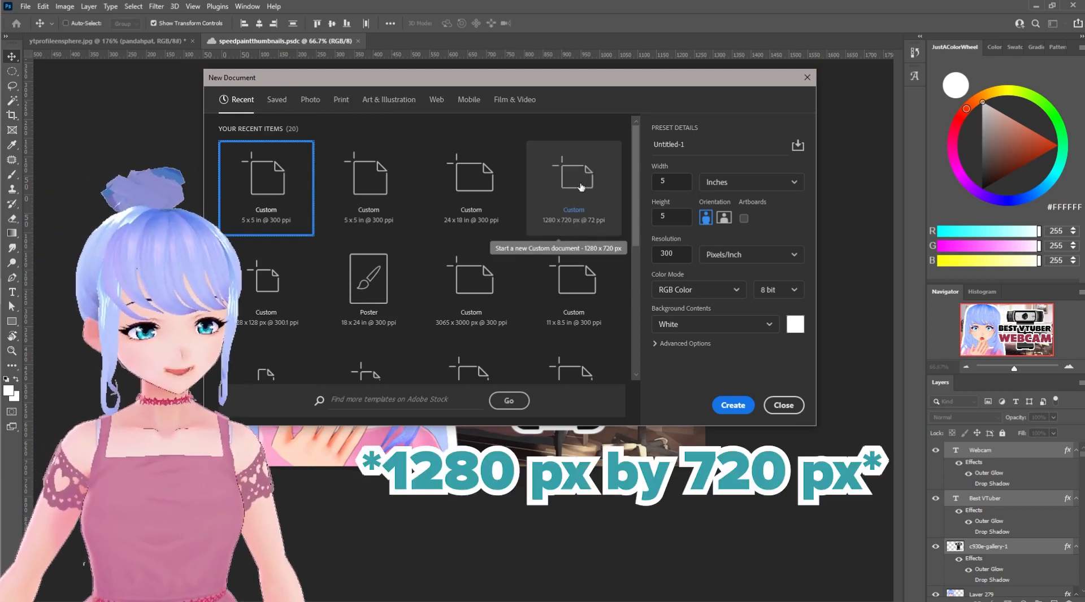
pyautogui.click(573, 179)
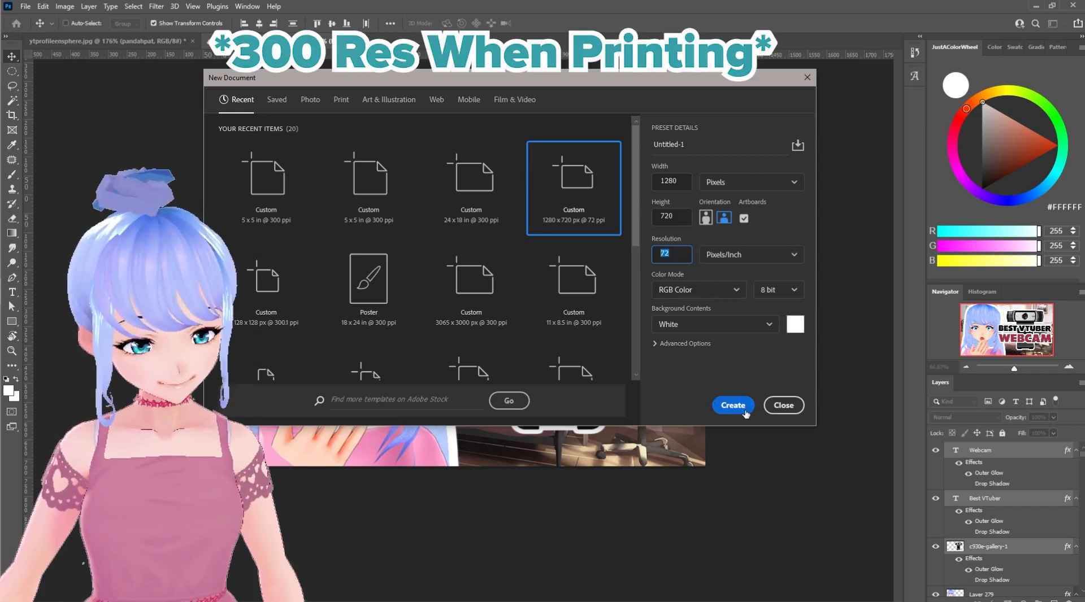
pyautogui.click(732, 405)
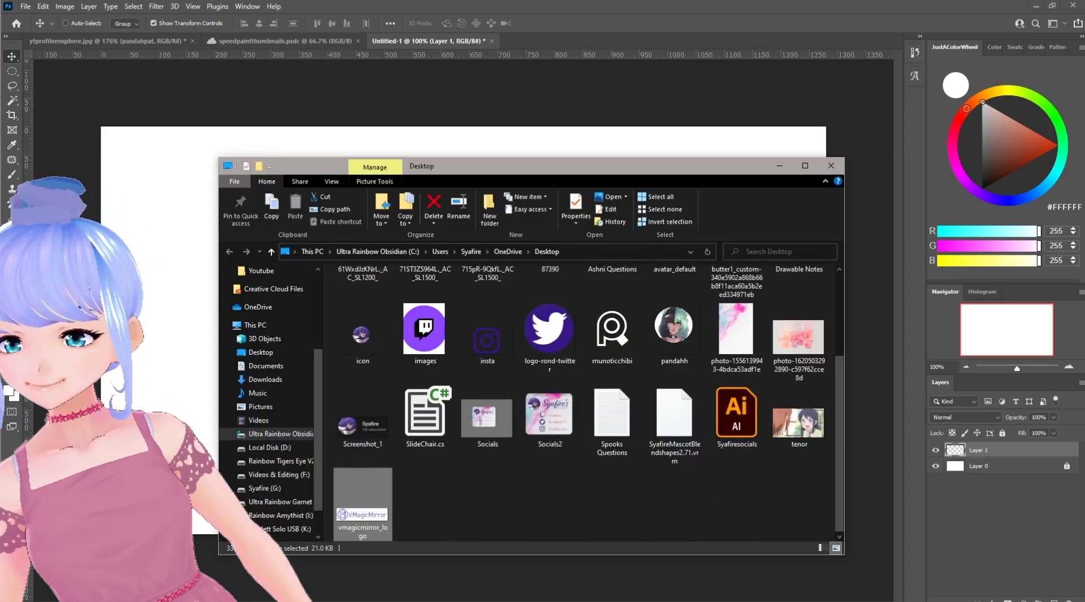
# Step: Place the vmagicmirror_logo image on the canvas and scale it to about 600 × 150 px
pyautogui.click(830, 166)
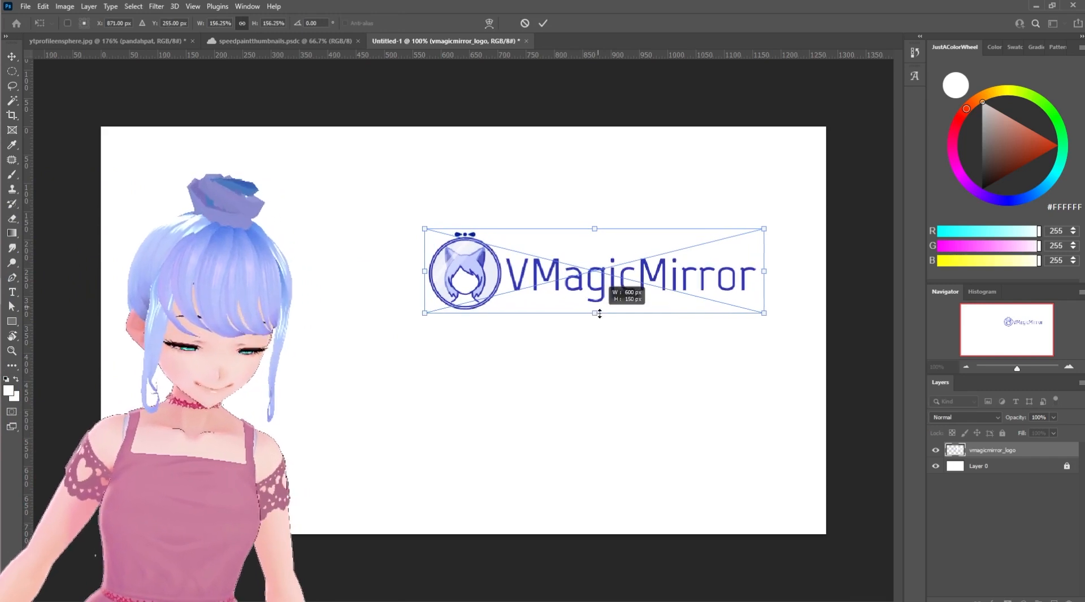
pyautogui.moveTo(594, 312); pyautogui.dragTo(589, 248)
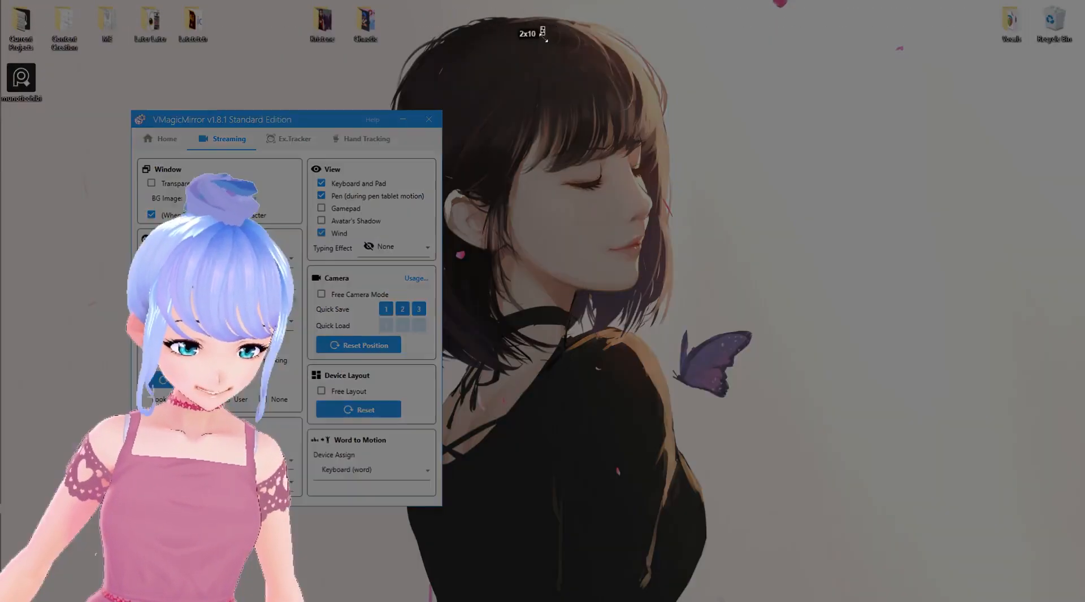
# Step: Add a VMagicMirror screenshot layer at 59% opacity and select the logo's white background
pyautogui.click(428, 120)
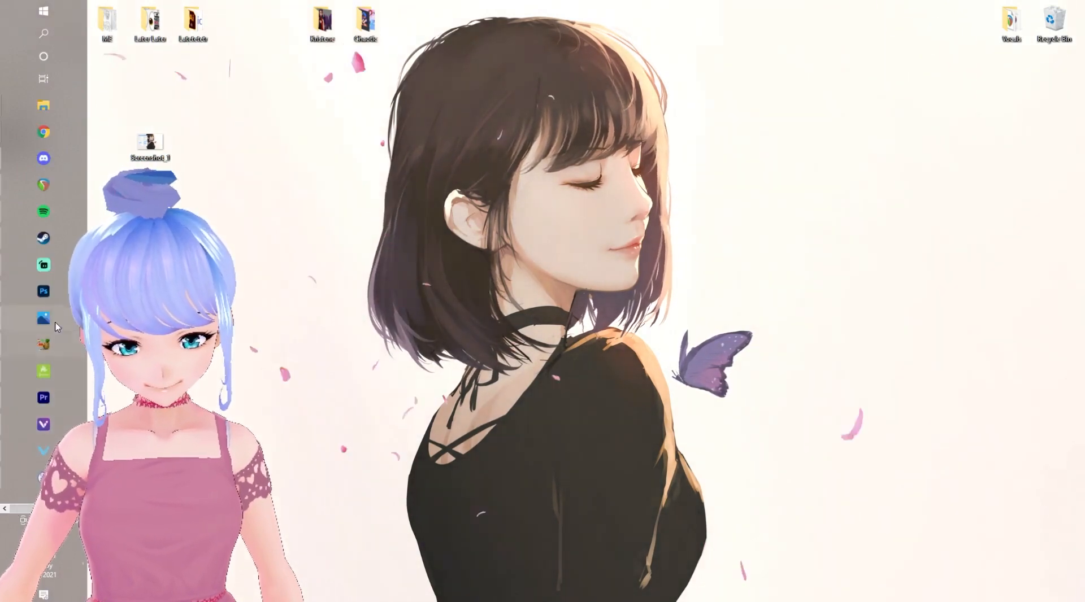
pyautogui.click(43, 291)
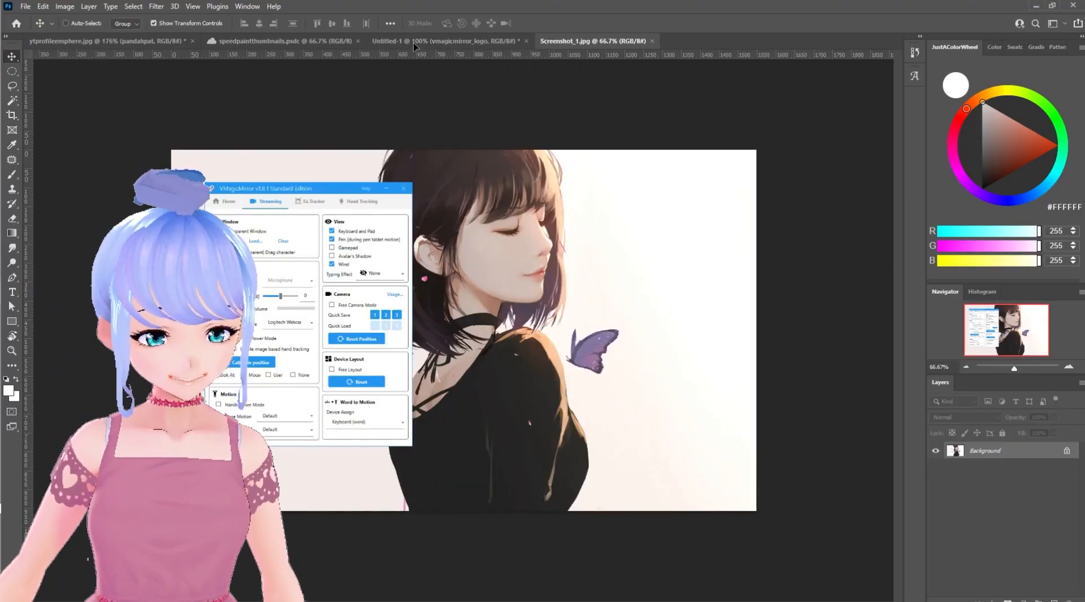
pyautogui.click(429, 41)
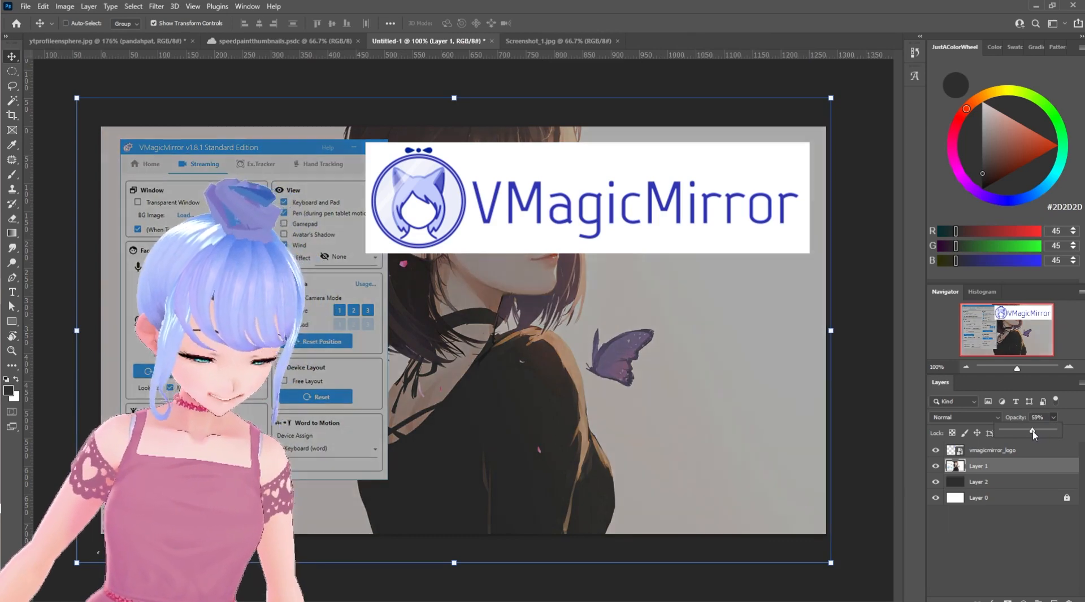
pyautogui.moveTo(1030, 433); pyautogui.dragTo(1034, 431)
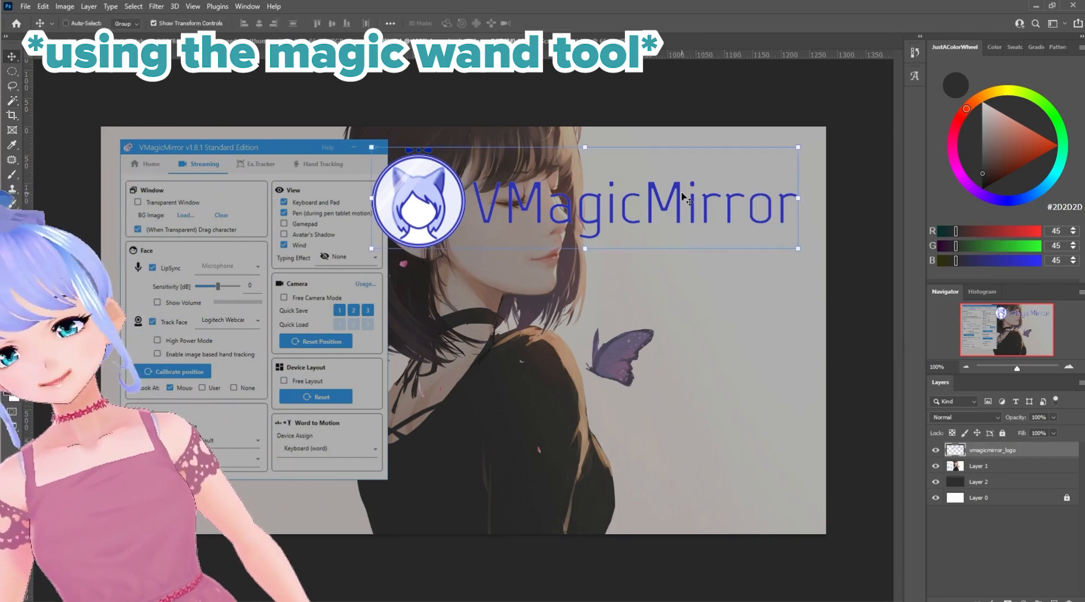
pyautogui.click(283, 41)
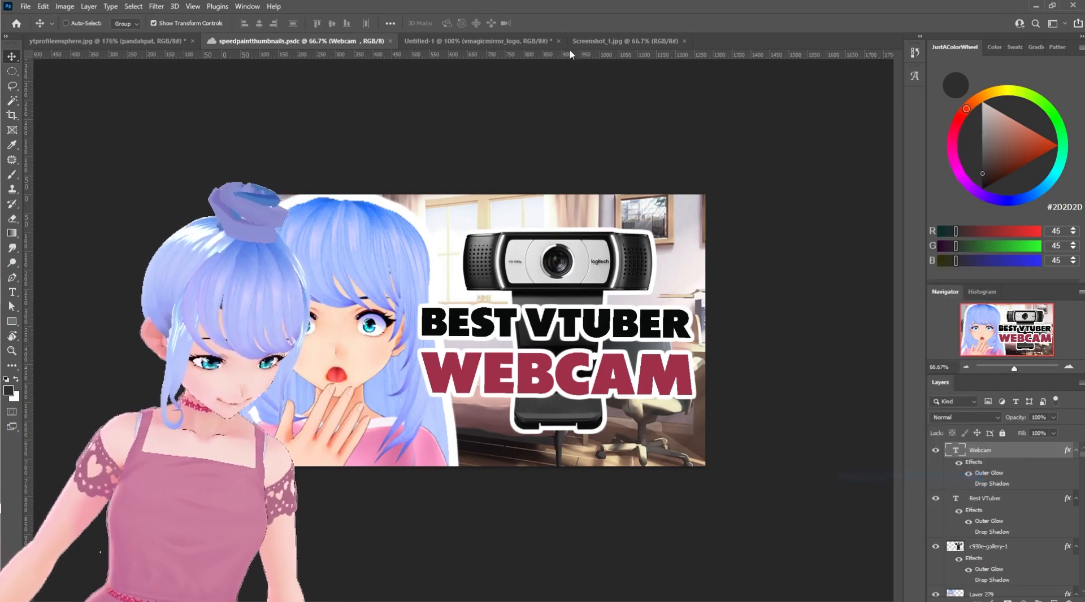
# Step: Copy the Webcam layer's style in speedpaintthumbnails.psdc for pasting onto the logo layer
pyautogui.click(477, 40)
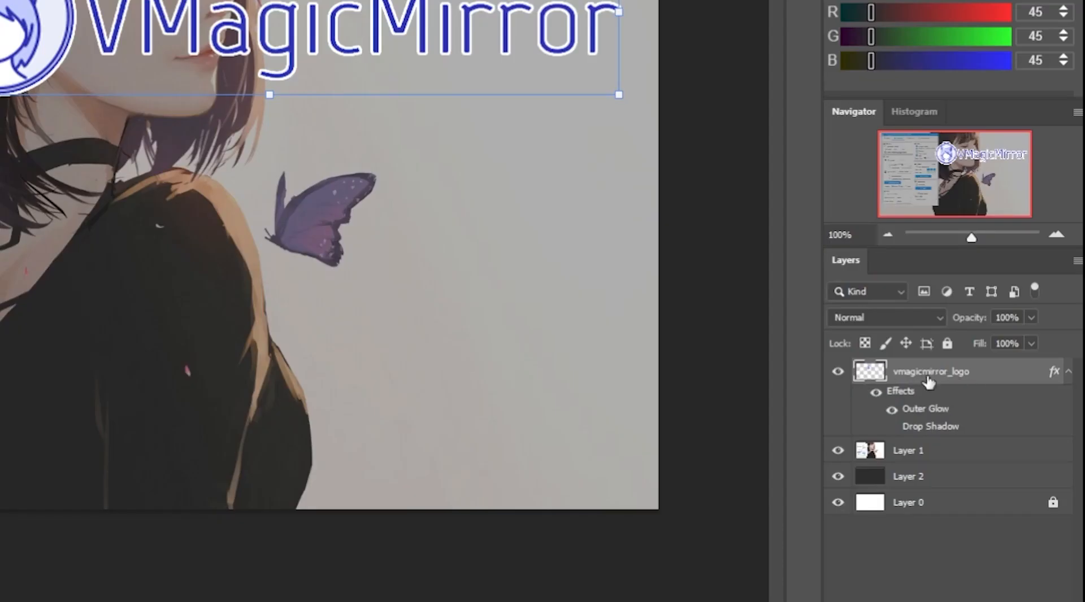
pyautogui.moveTo(920, 384)
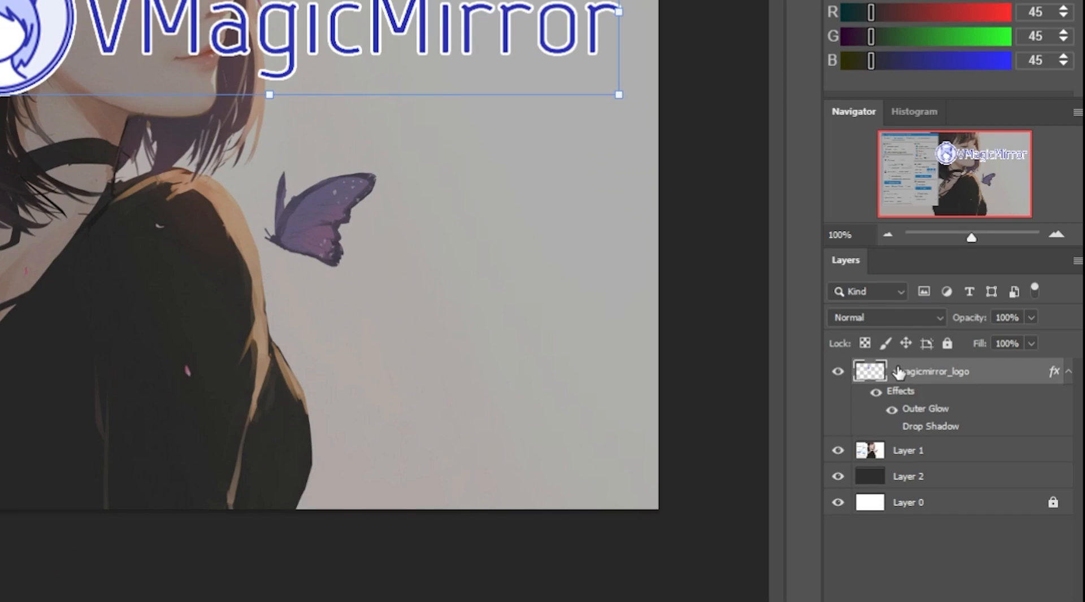
pyautogui.moveTo(913, 384)
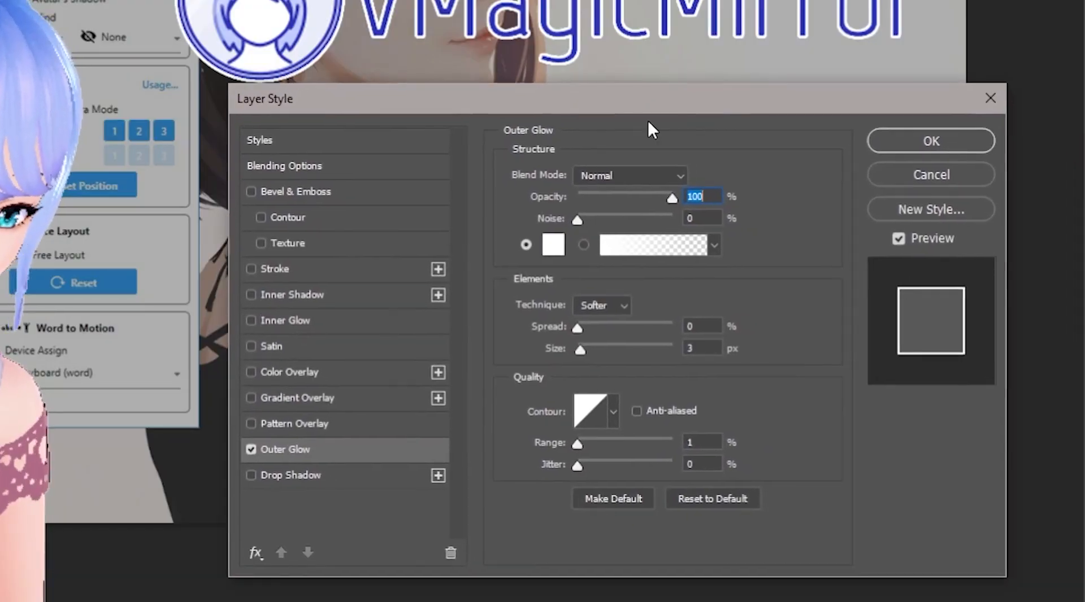
# Step: Enable Drop Shadow, set Outer Glow spread 16% and size 13 px, then reposition the logo
pyautogui.click(251, 475)
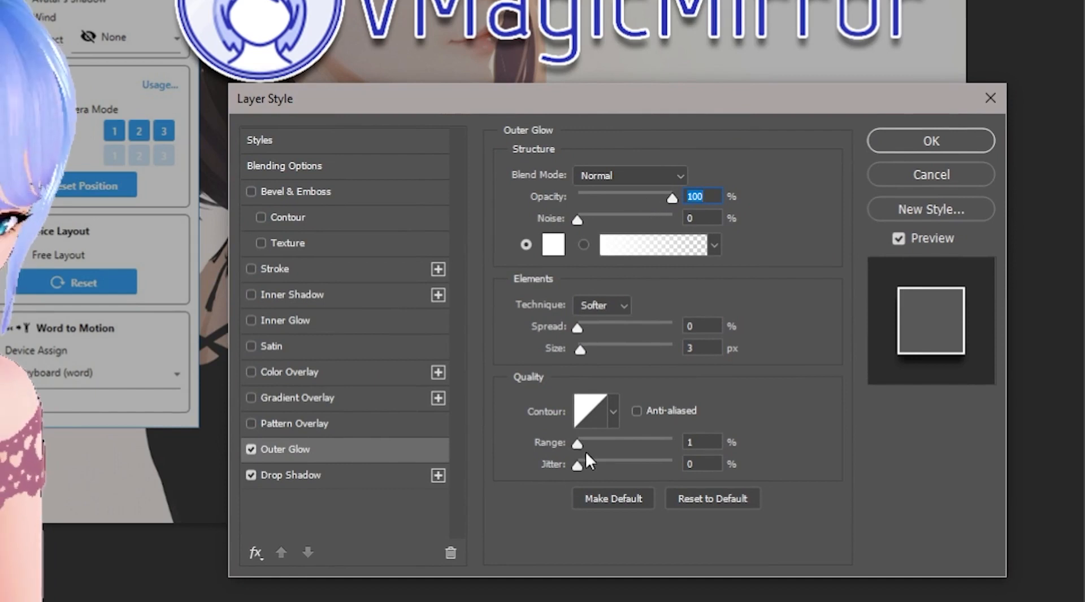
pyautogui.moveTo(577, 330); pyautogui.dragTo(595, 330)
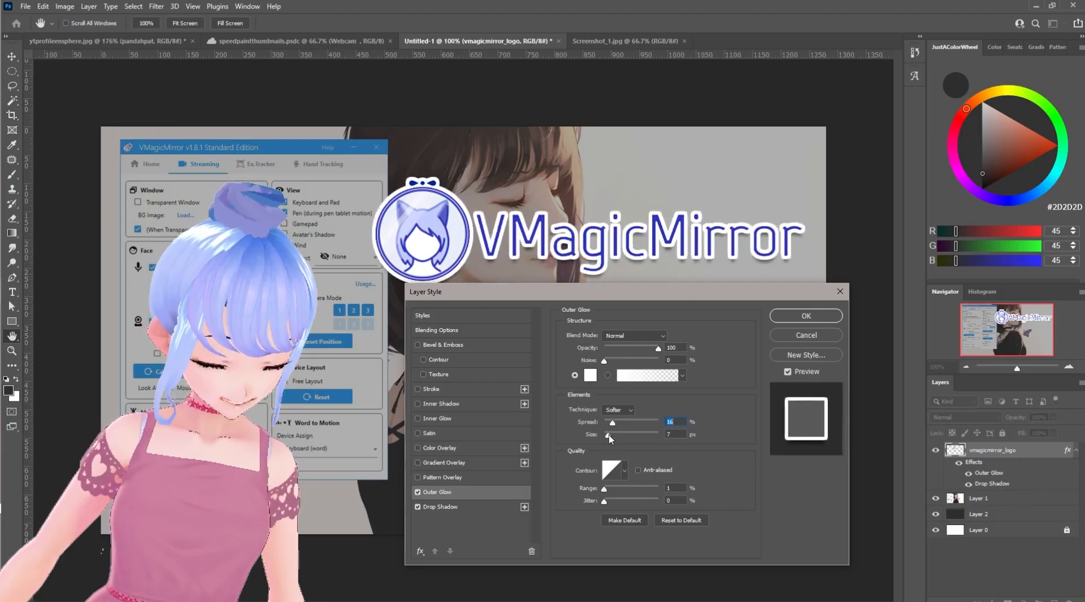
pyautogui.moveTo(611, 433); pyautogui.dragTo(637, 434)
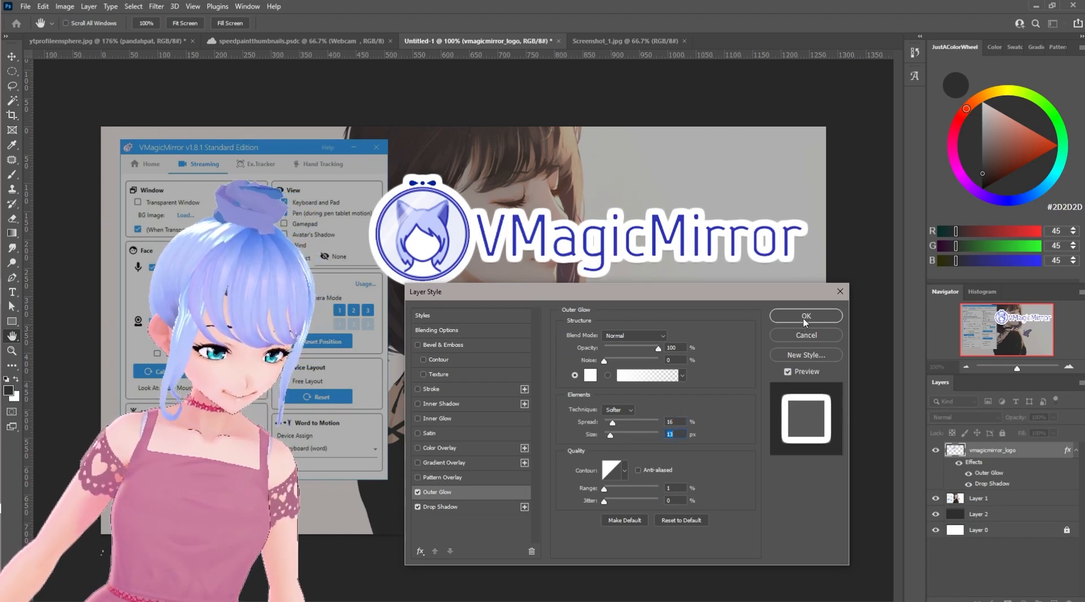
pyautogui.click(437, 507)
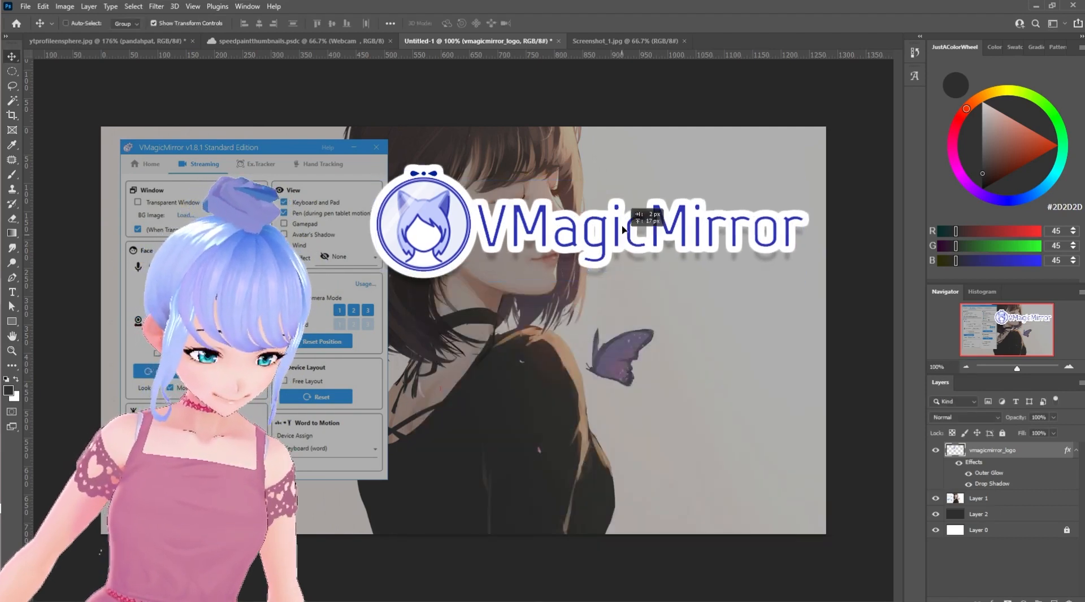
pyautogui.moveTo(623, 228); pyautogui.dragTo(416, 197)
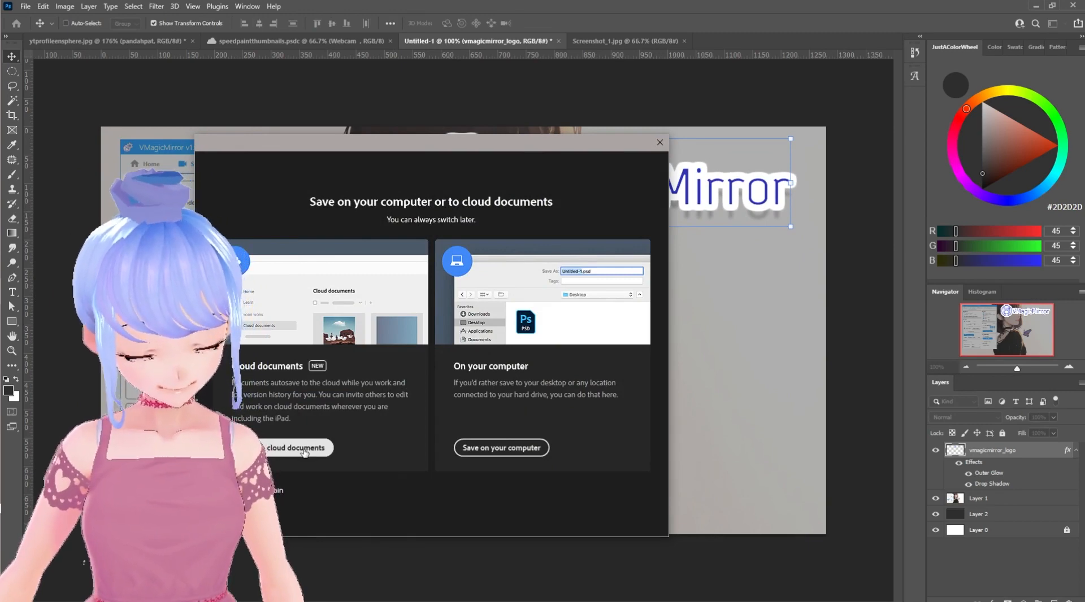
# Step: Choose where to save the thumbnail in the cloud-or-computer save prompt
pyautogui.click(658, 143)
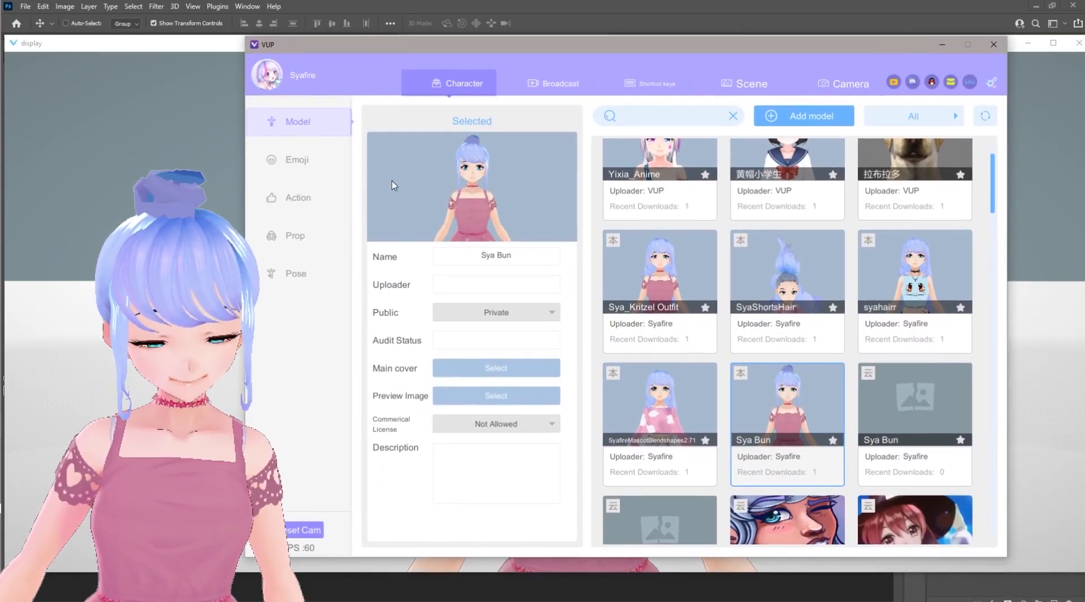
# Step: Add a new custom pose to the Sya Bun avatar from the Pose panel
pyautogui.click(296, 273)
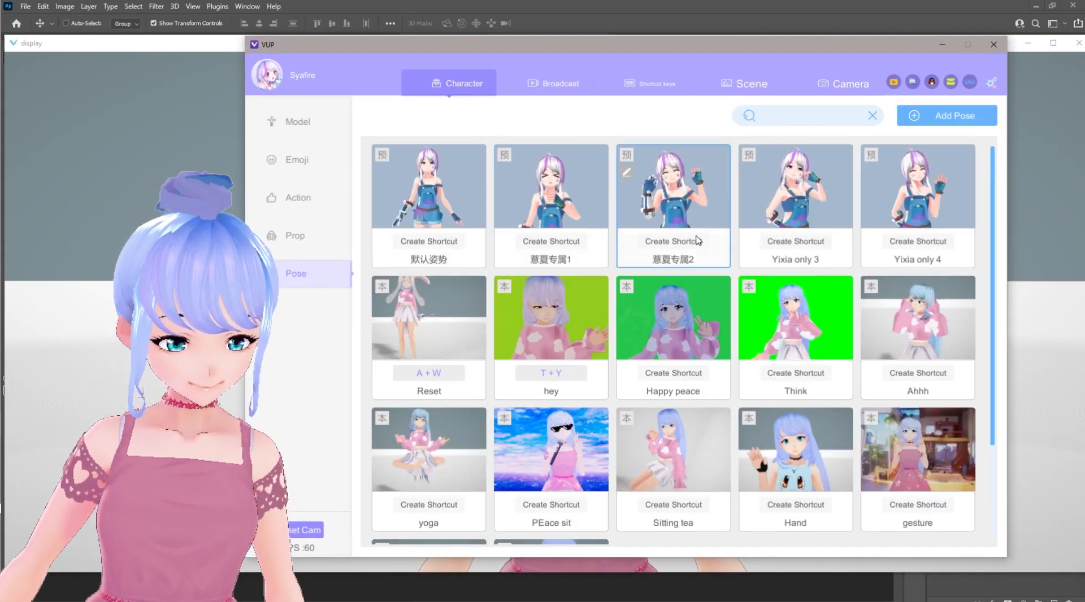
pyautogui.click(946, 115)
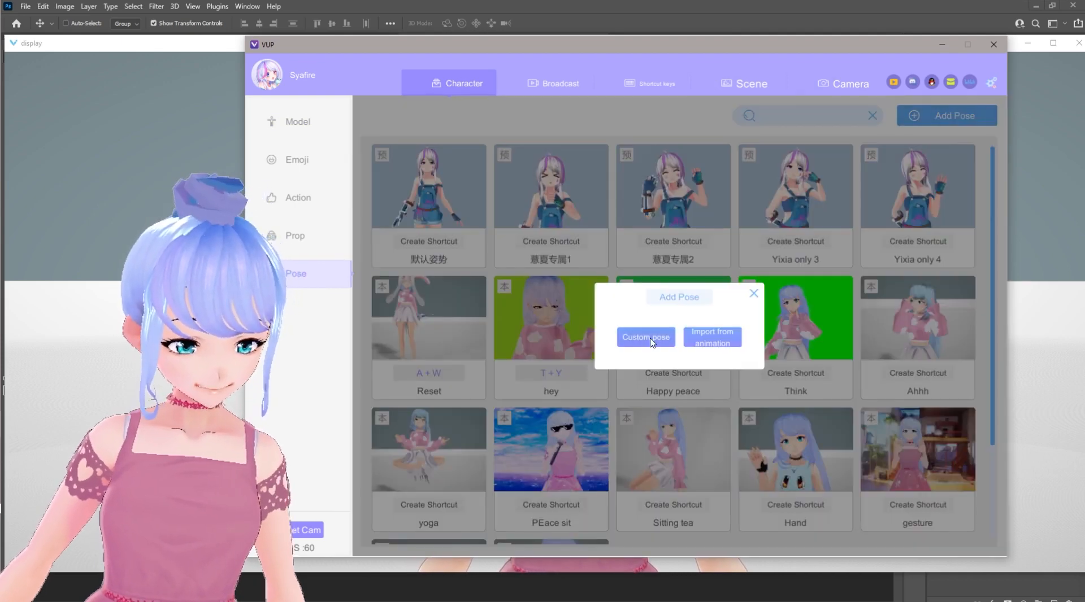
pyautogui.click(644, 337)
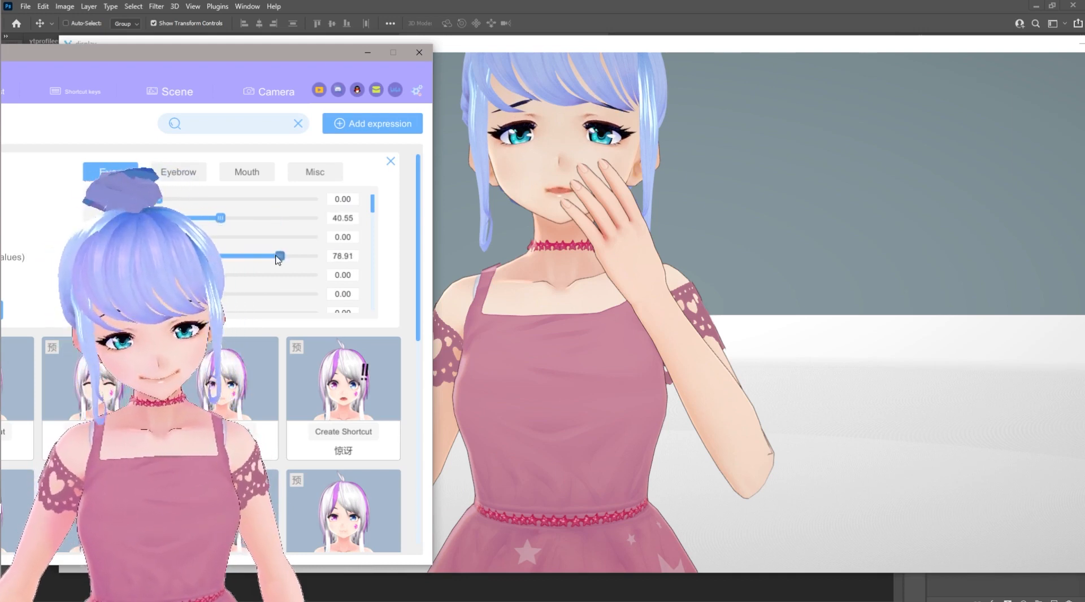
# Step: Tune the mouth-open, eye shape and eye joy sliders, then save the hand-over-mouth expression
pyautogui.moveTo(280, 256); pyautogui.dragTo(289, 275)
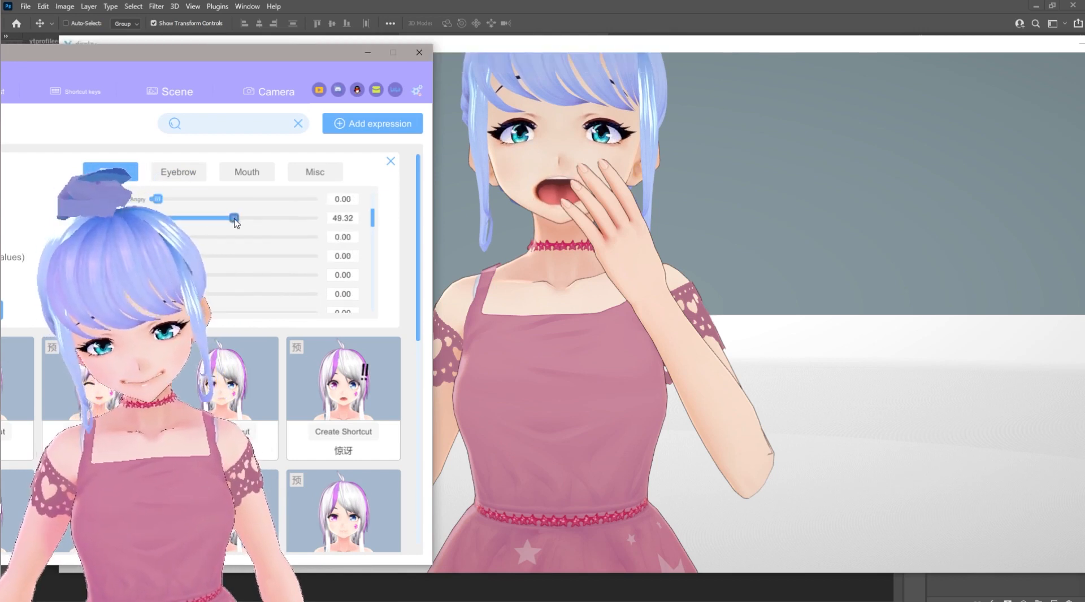
pyautogui.moveTo(234, 218); pyautogui.dragTo(290, 194)
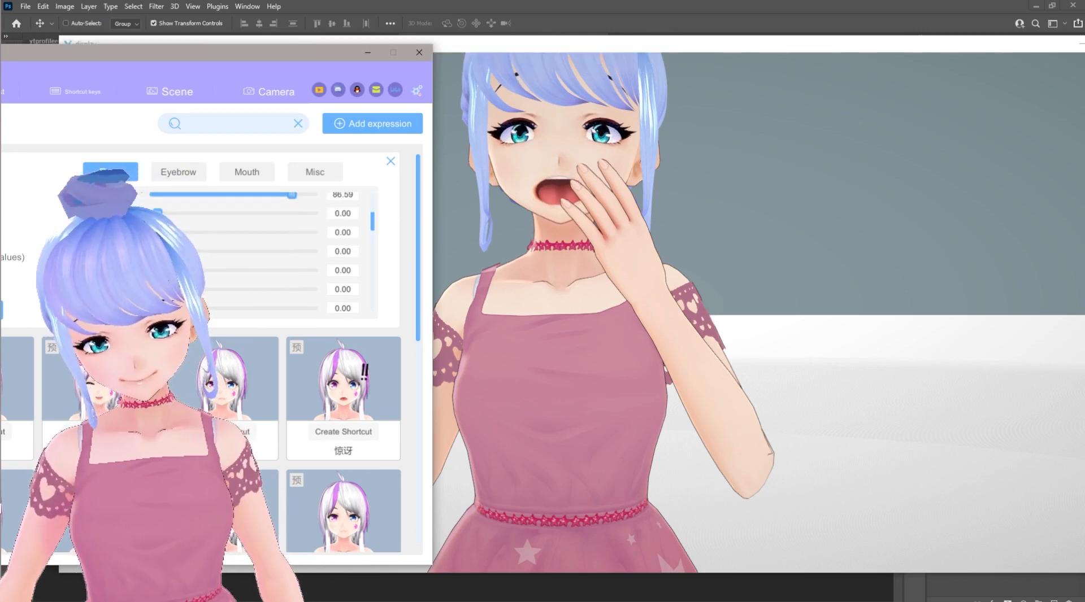
pyautogui.moveTo(290, 203); pyautogui.dragTo(197, 203)
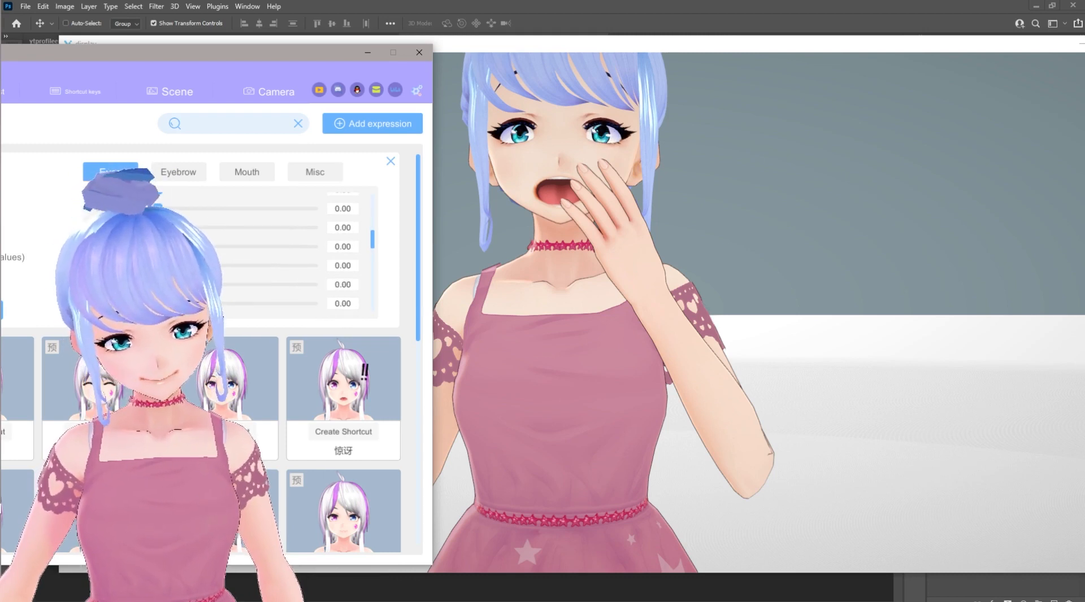
pyautogui.moveTo(218, 303); pyautogui.dragTo(282, 303)
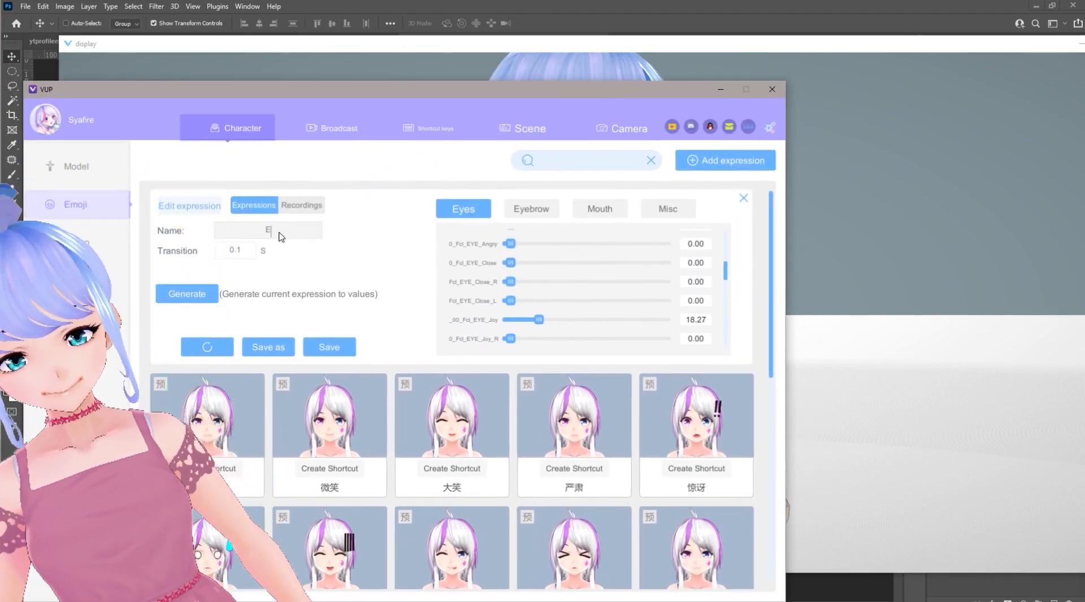
pyautogui.click(743, 198)
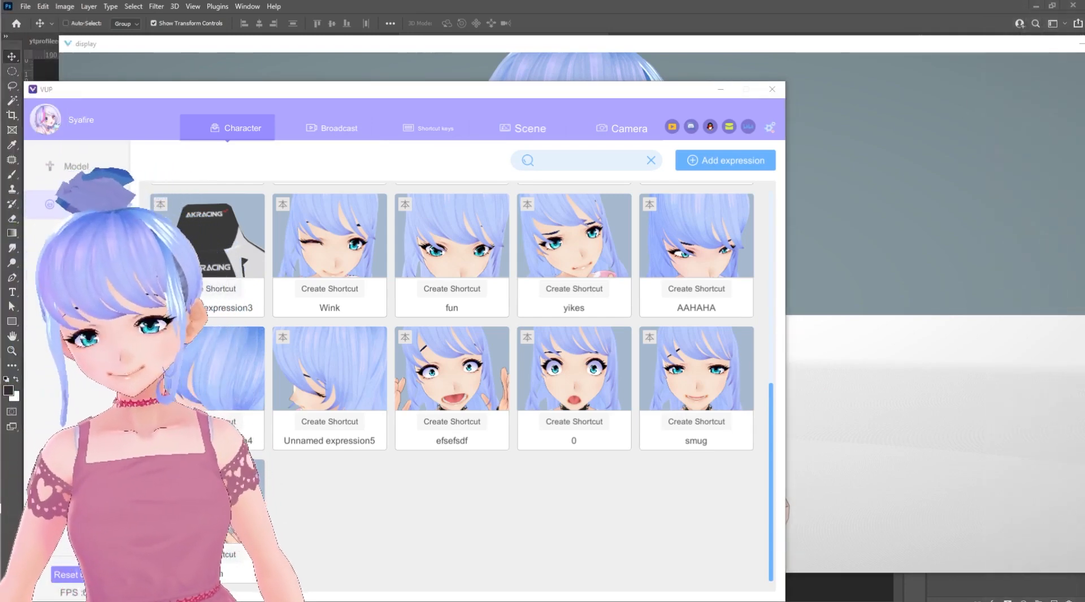
# Step: Turn on Camera Face Capture under Broadcast and return to the Character expression list
pyautogui.click(338, 127)
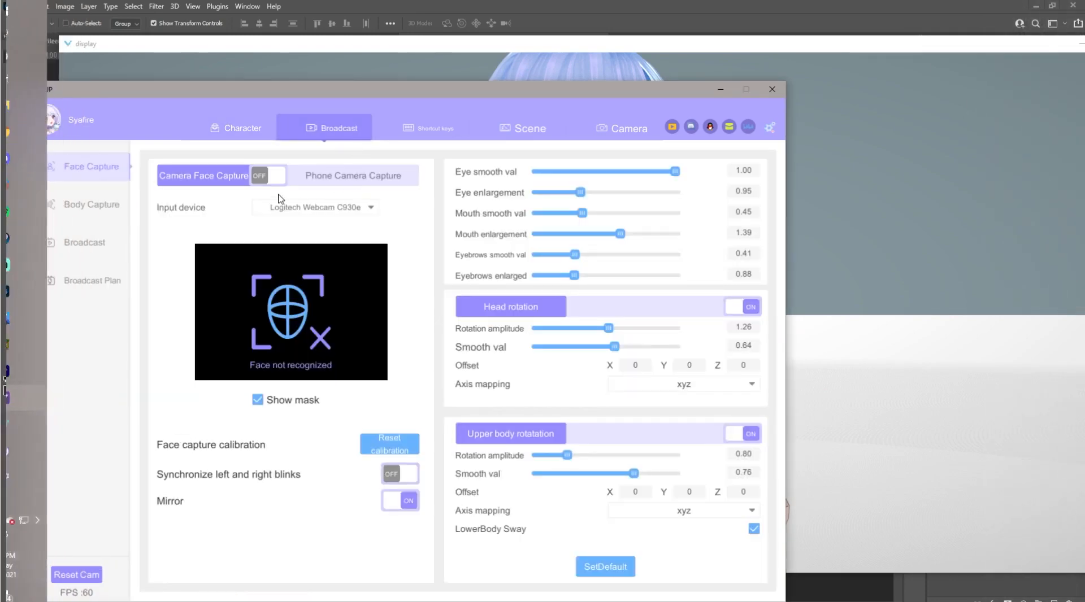
pyautogui.click(269, 175)
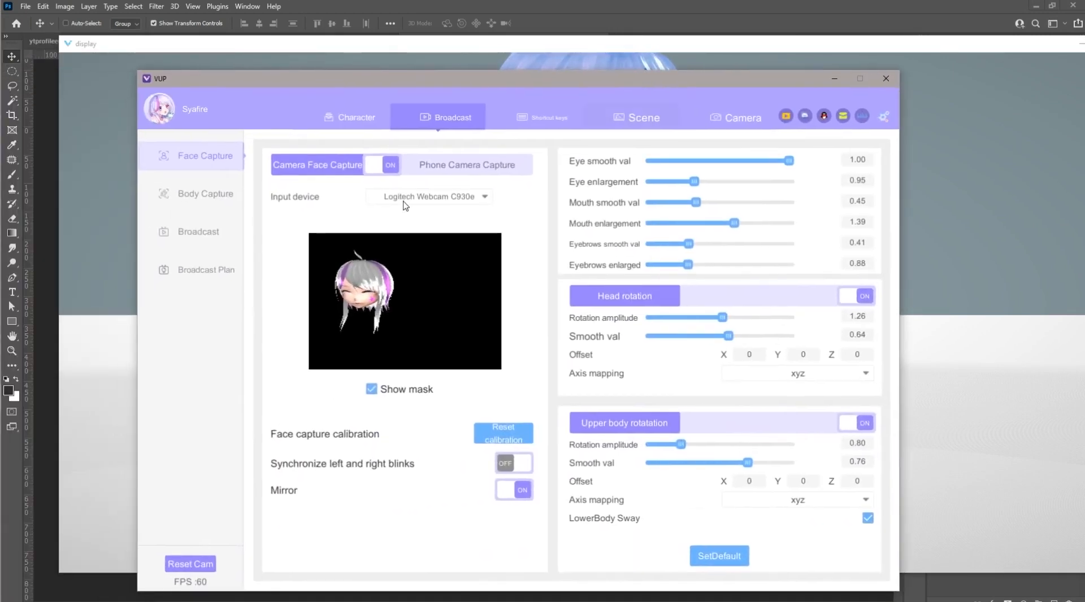
pyautogui.click(354, 117)
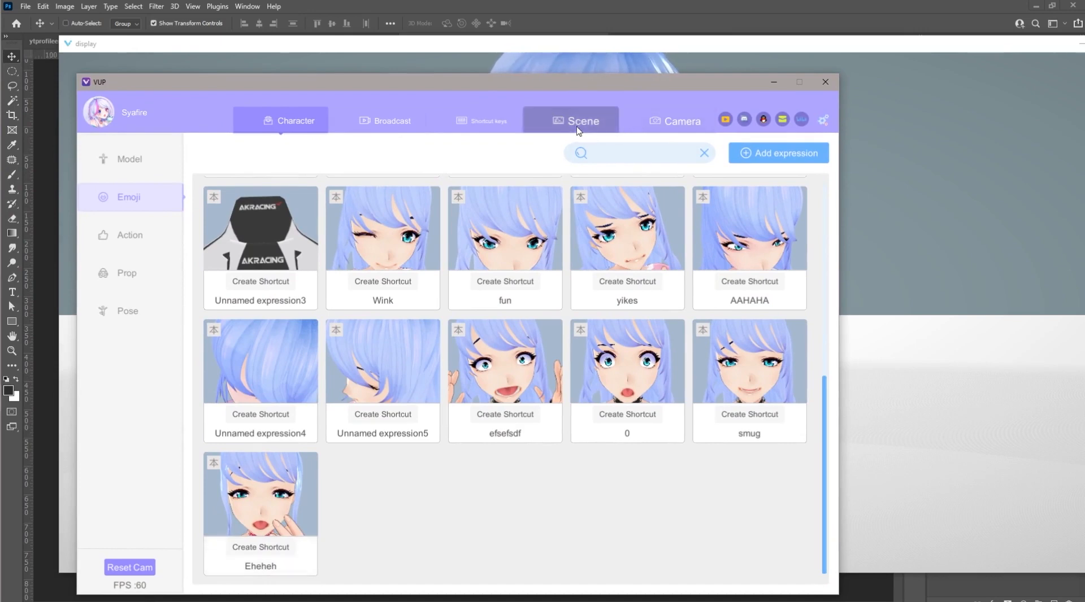
# Step: Place the VUP avatar on the pure green scene and save a Lightshot screenshot
pyautogui.click(570, 120)
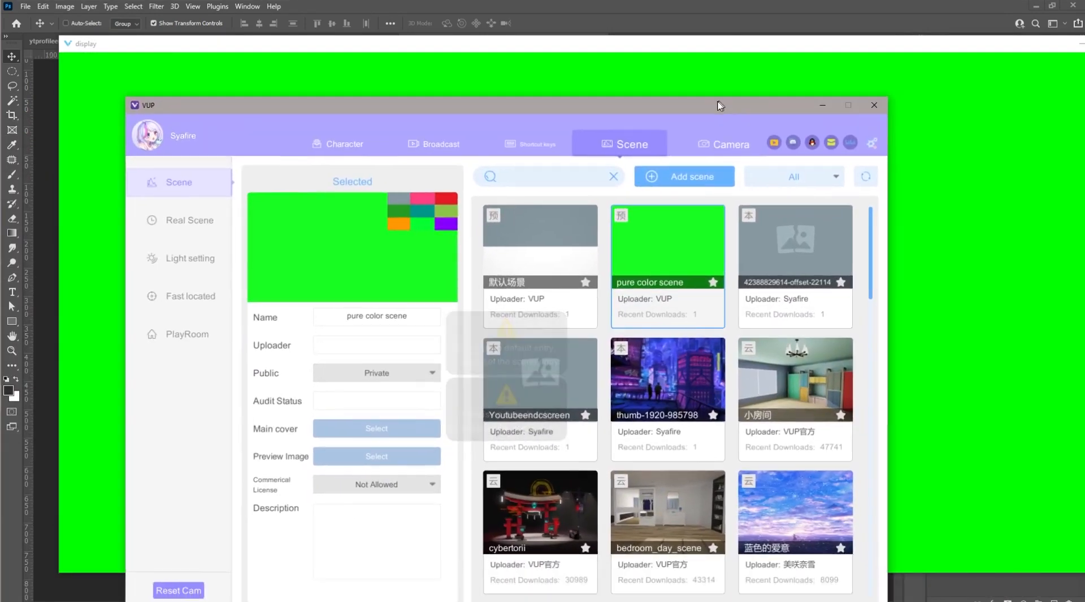
pyautogui.click(190, 260)
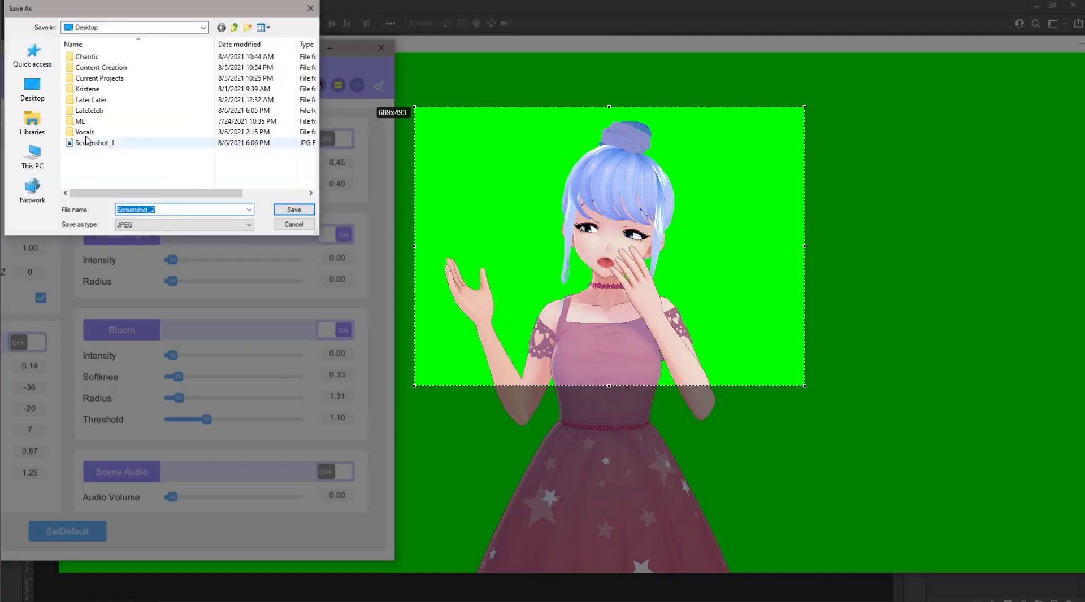
pyautogui.click(294, 209)
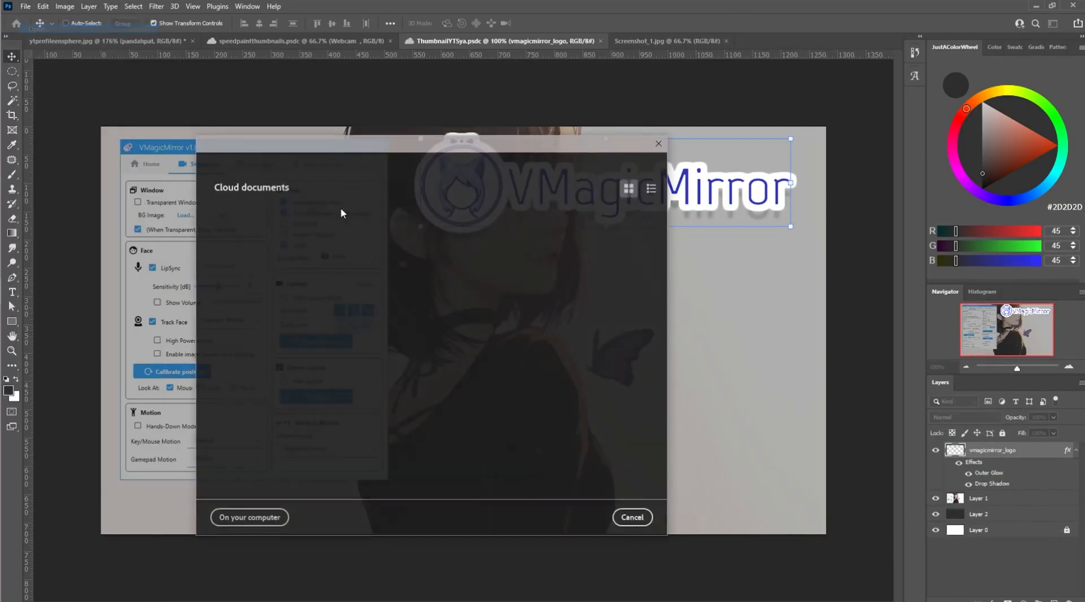
# Step: Open Screenshot_2.jpg and erase its green background with the Magic Eraser
pyautogui.click(249, 517)
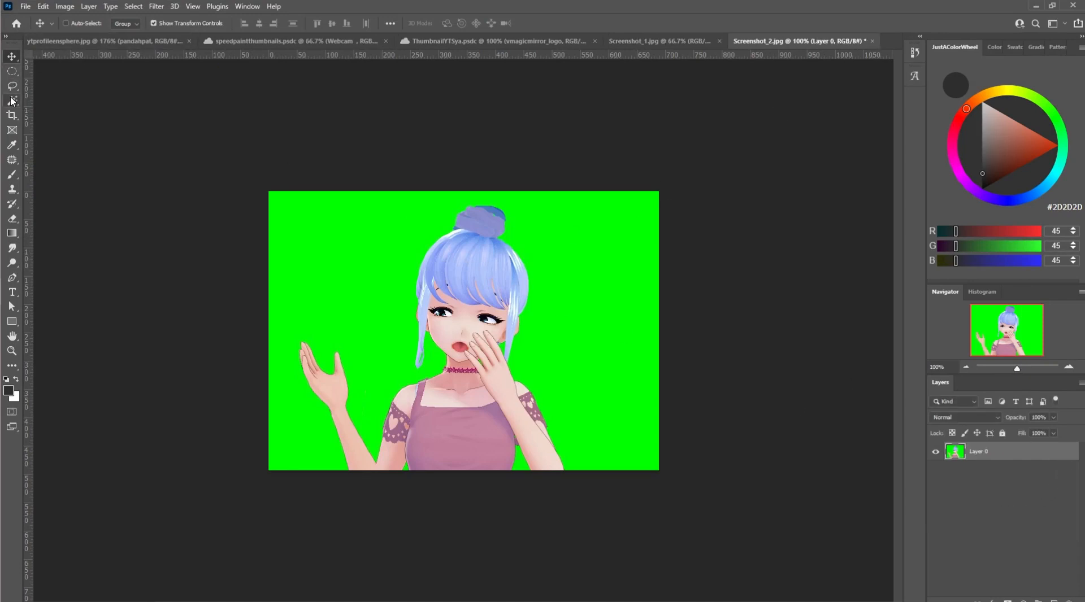
pyautogui.click(12, 101)
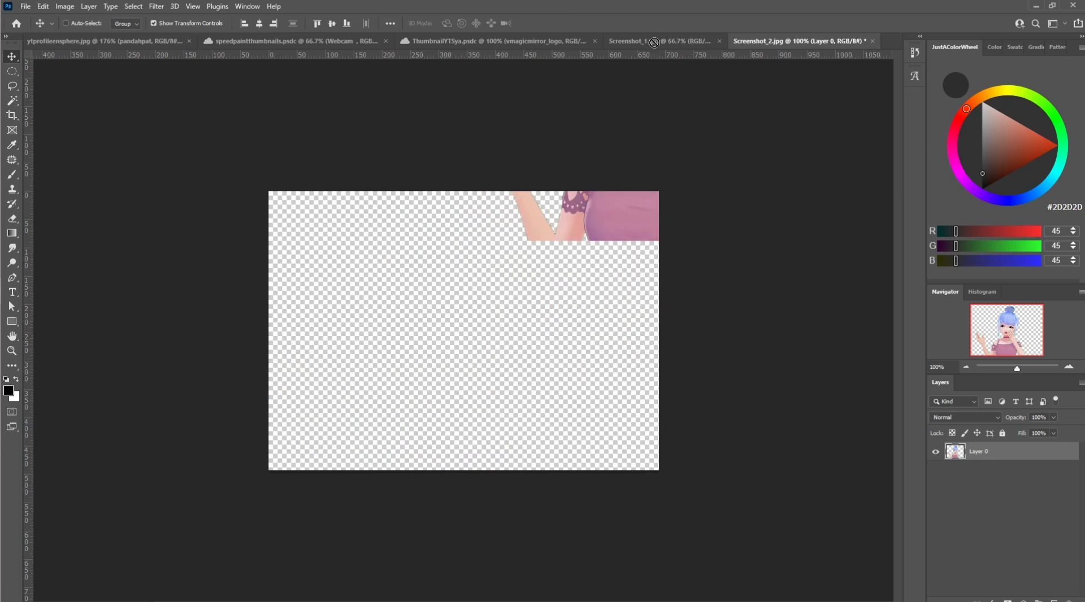
pyautogui.click(494, 40)
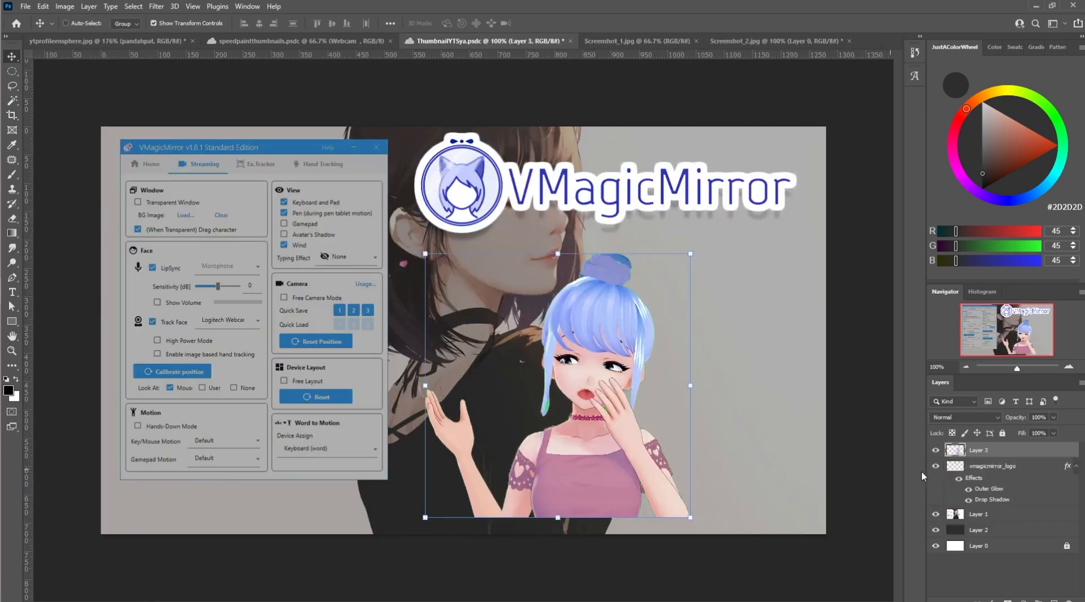
# Step: Paste the logo's layer style onto the avatar's Layer 3 and edit its Outer Glow
pyautogui.rightClick(992, 450)
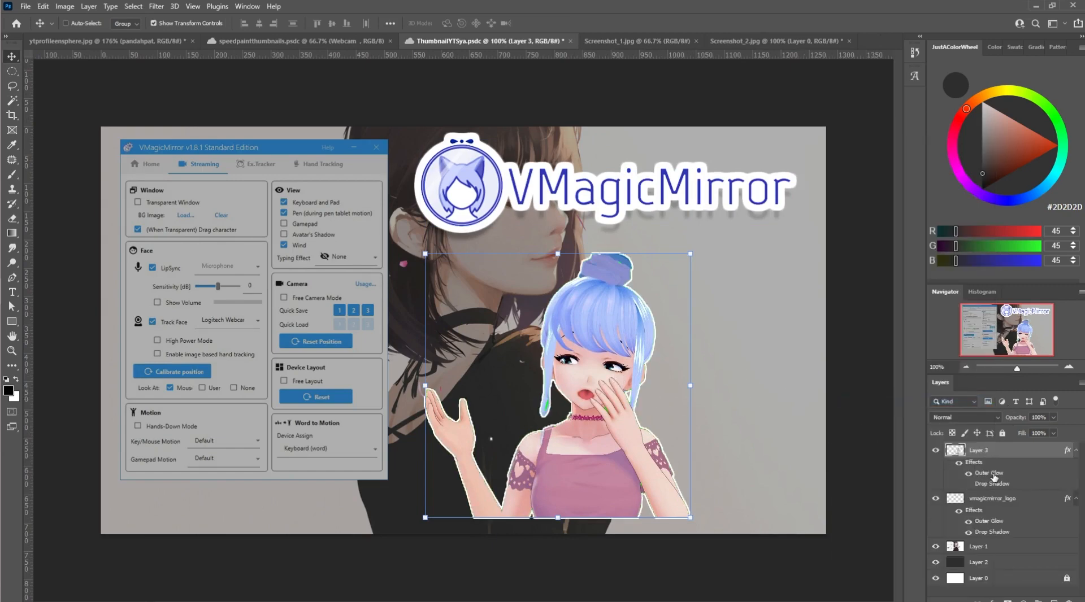
pyautogui.doubleClick(989, 473)
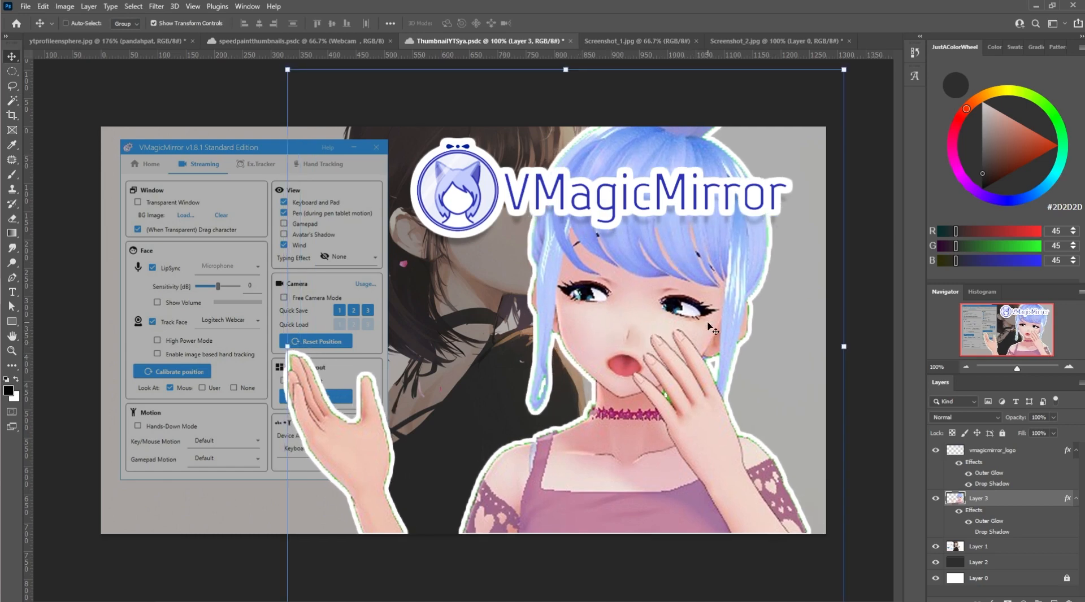
# Step: Boost the avatar's saturation to +23 with Hue/Saturation
pyautogui.click(64, 6)
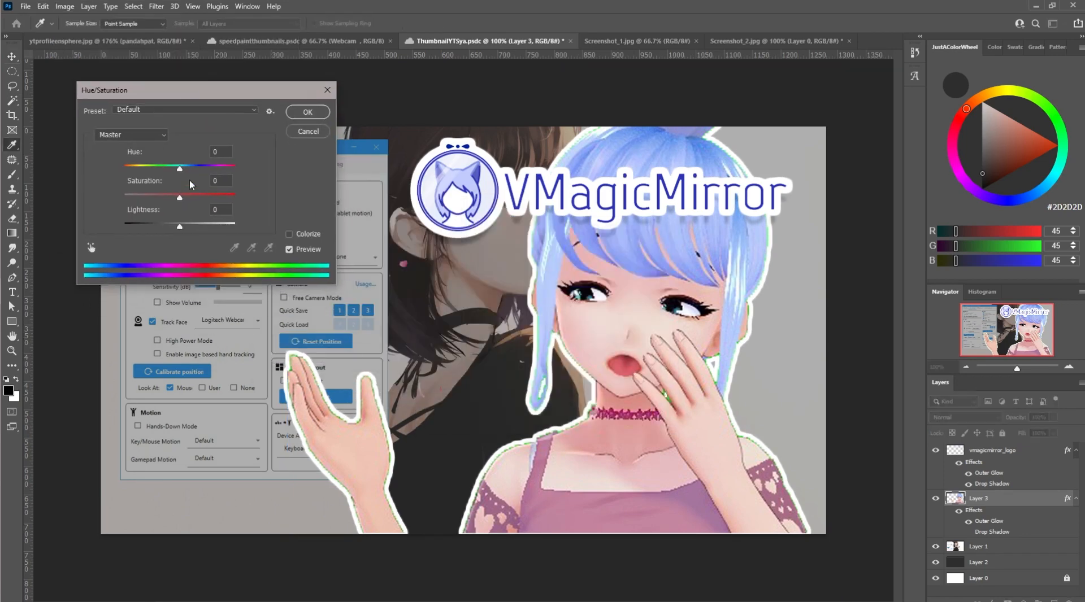
pyautogui.moveTo(179, 197); pyautogui.dragTo(194, 198)
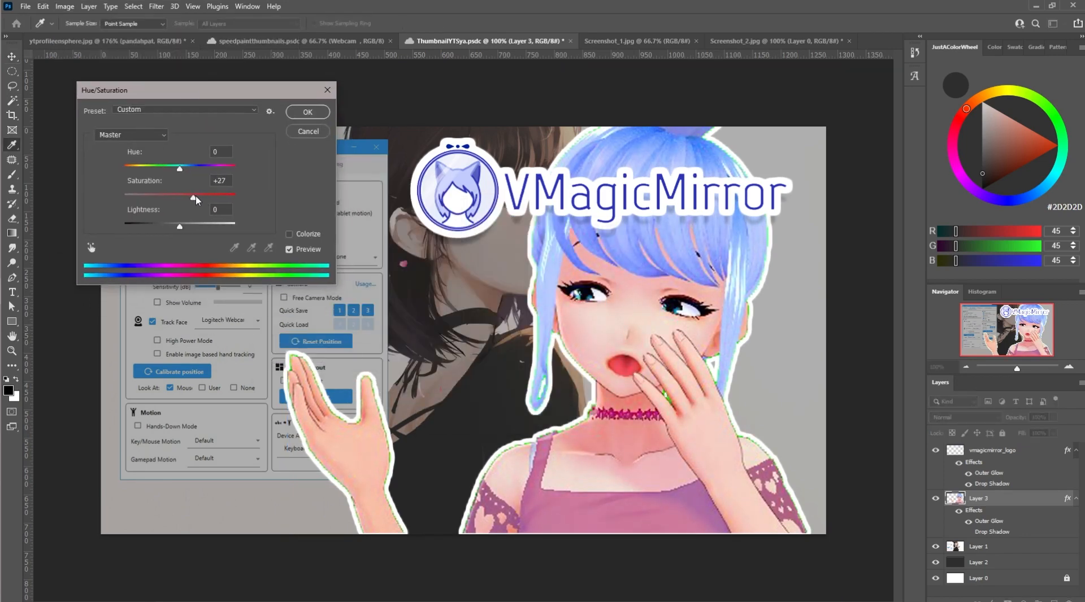
pyautogui.moveTo(192, 197); pyautogui.dragTo(188, 197)
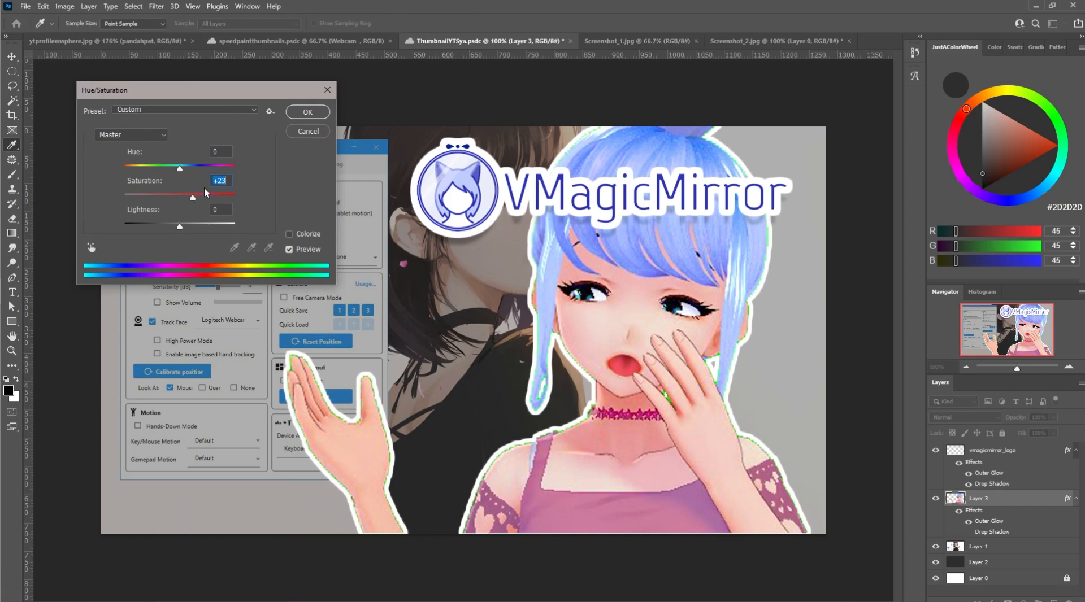
pyautogui.moveTo(179, 226); pyautogui.dragTo(175, 226)
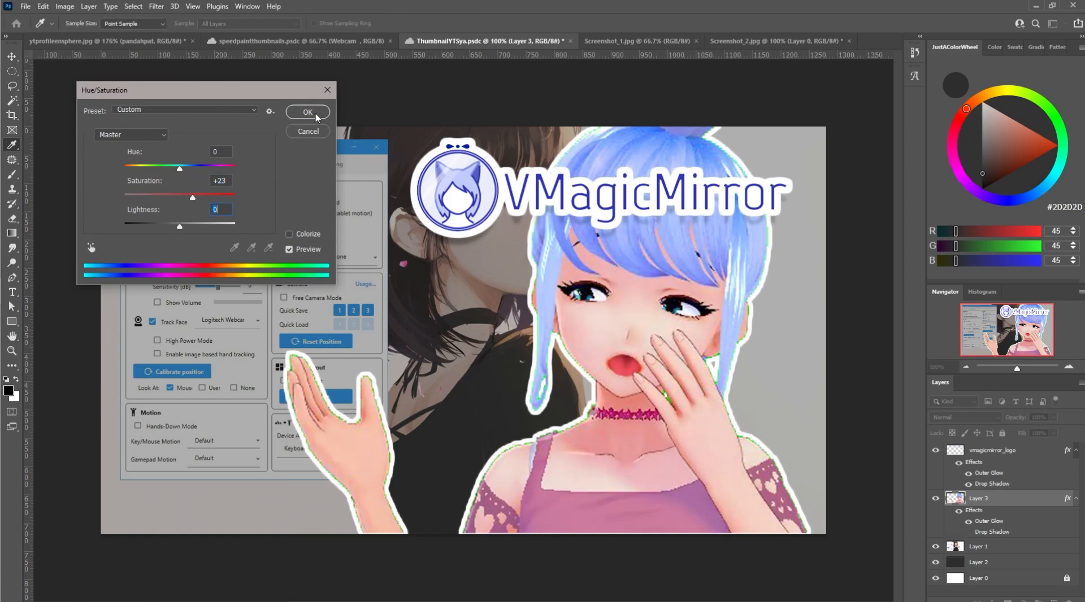
pyautogui.click(307, 112)
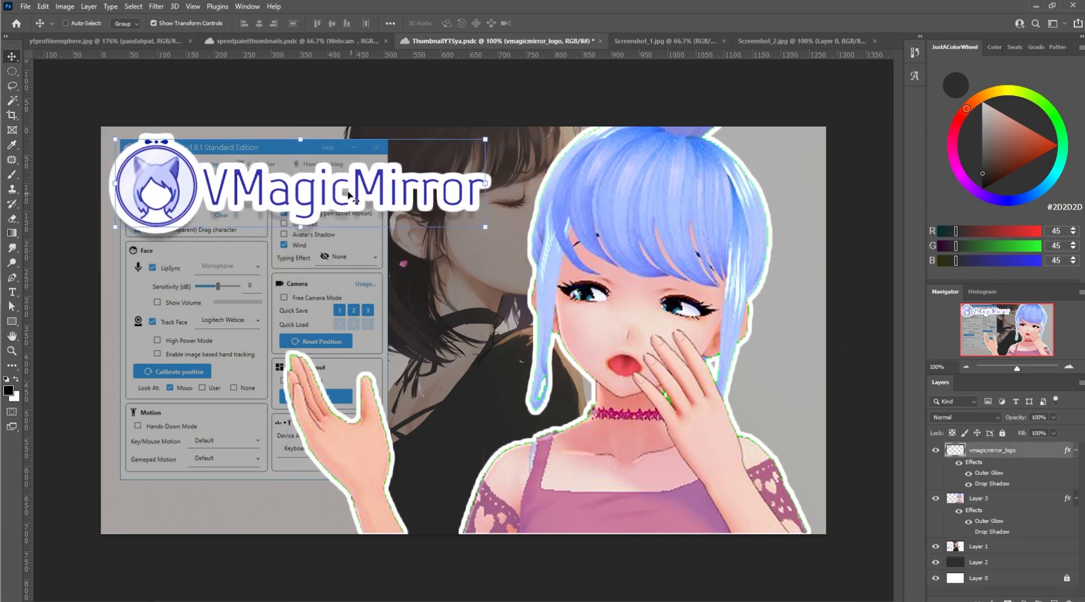
# Step: Select Layer 3 and move the avatar lower and further left
pyautogui.click(979, 546)
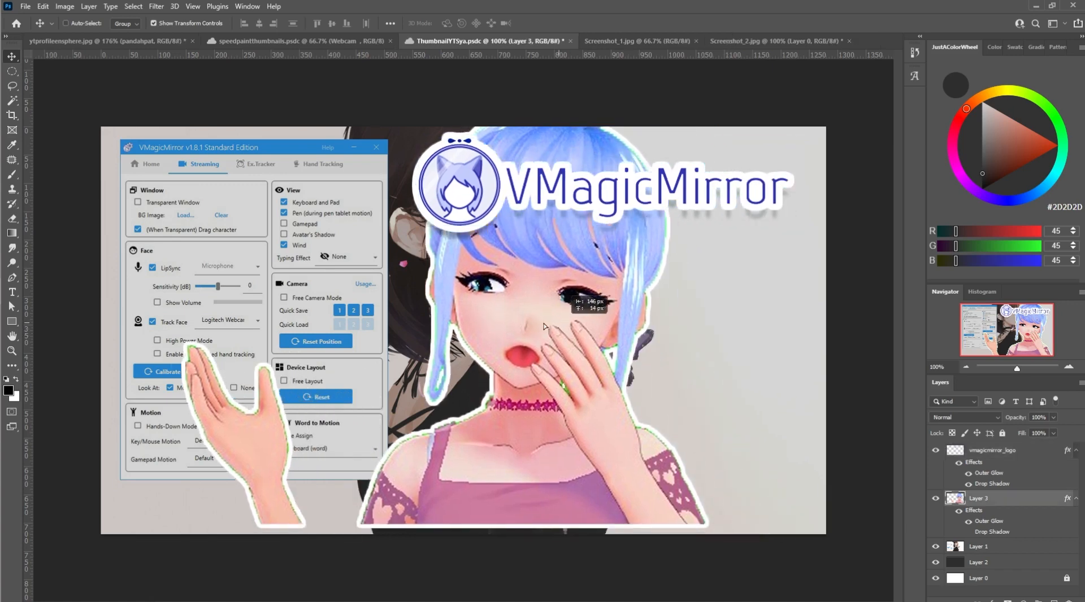
pyautogui.click(43, 6)
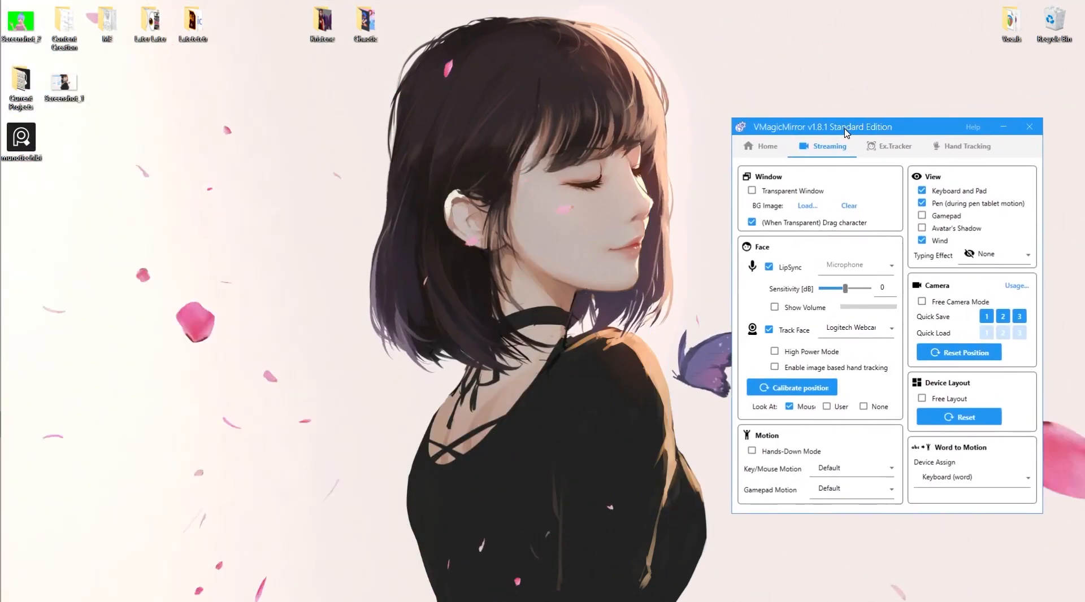
# Step: Capture the wallpaper and VMagicMirror settings window with Lightshot and save it
pyautogui.moveTo(844, 126); pyautogui.dragTo(830, 135)
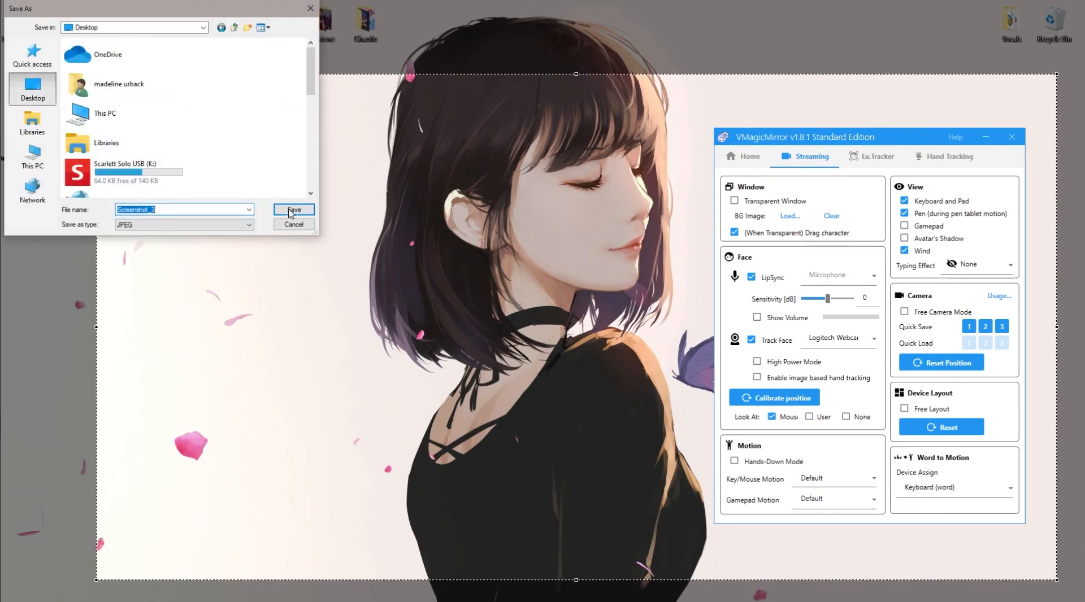
pyautogui.click(293, 210)
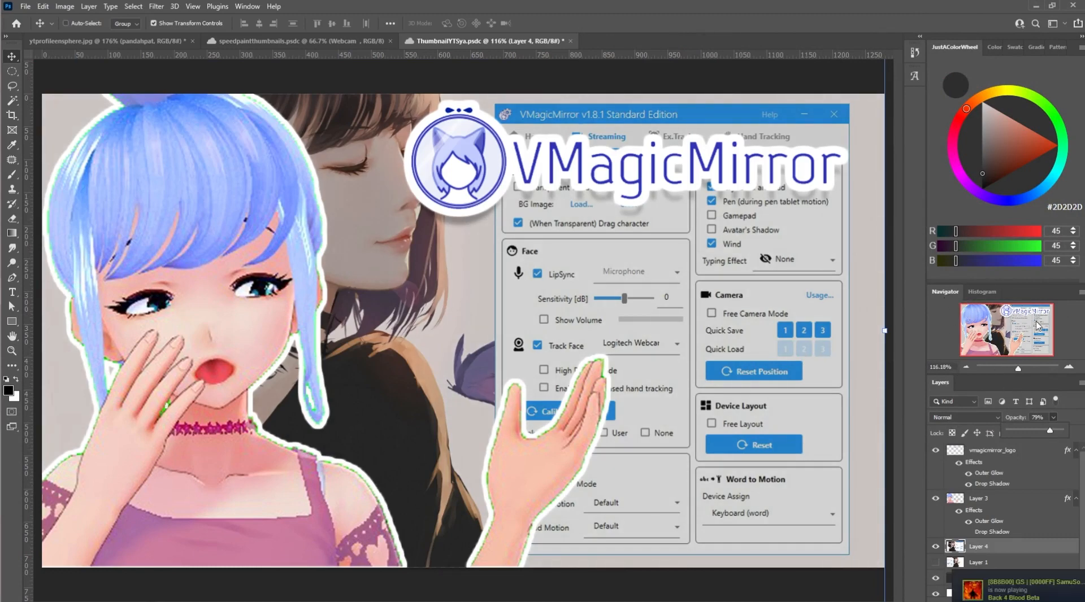
# Step: Turn on the Navigator panel from the Window menu
pyautogui.click(246, 7)
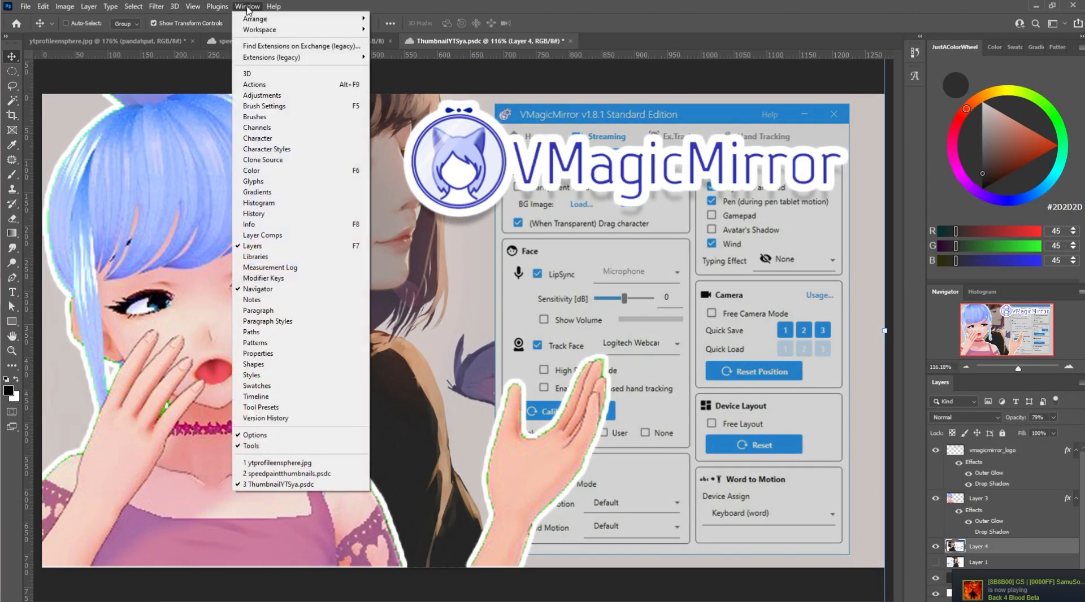
pyautogui.moveTo(258, 290)
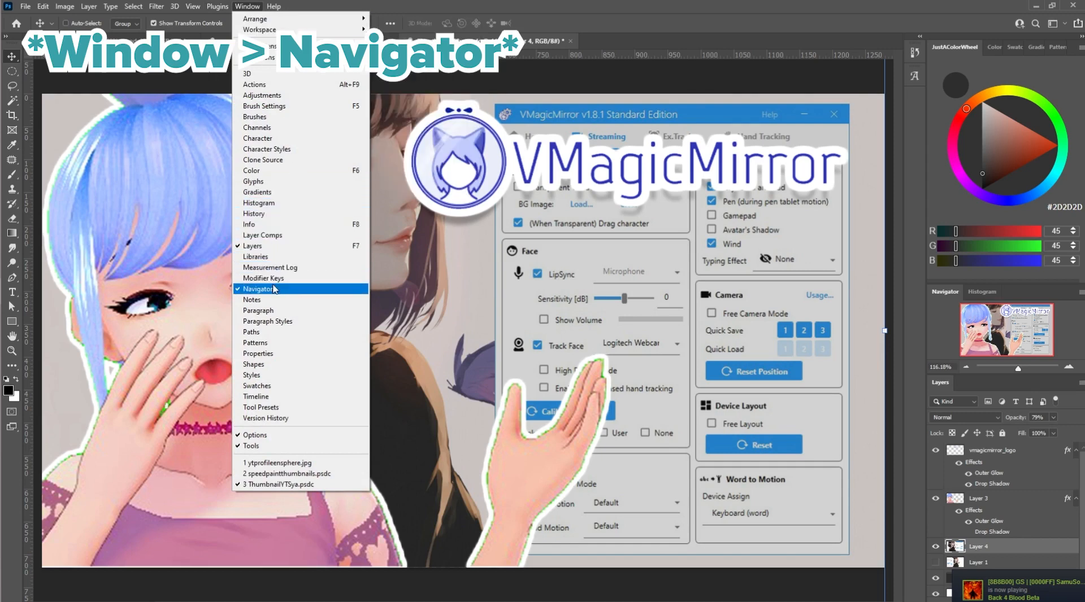
pyautogui.click(261, 290)
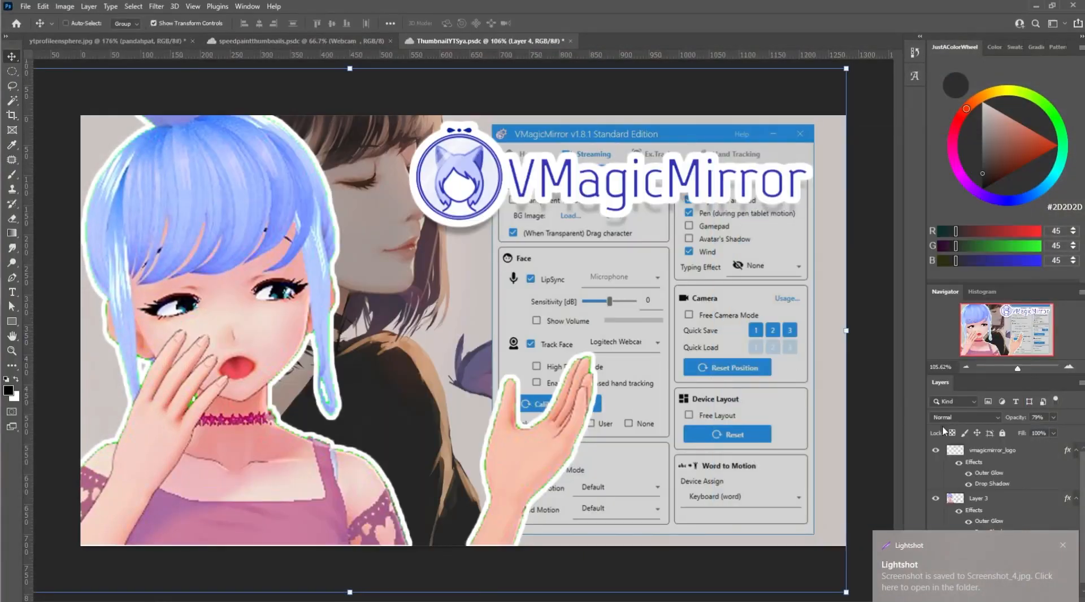
pyautogui.moveTo(1047, 541)
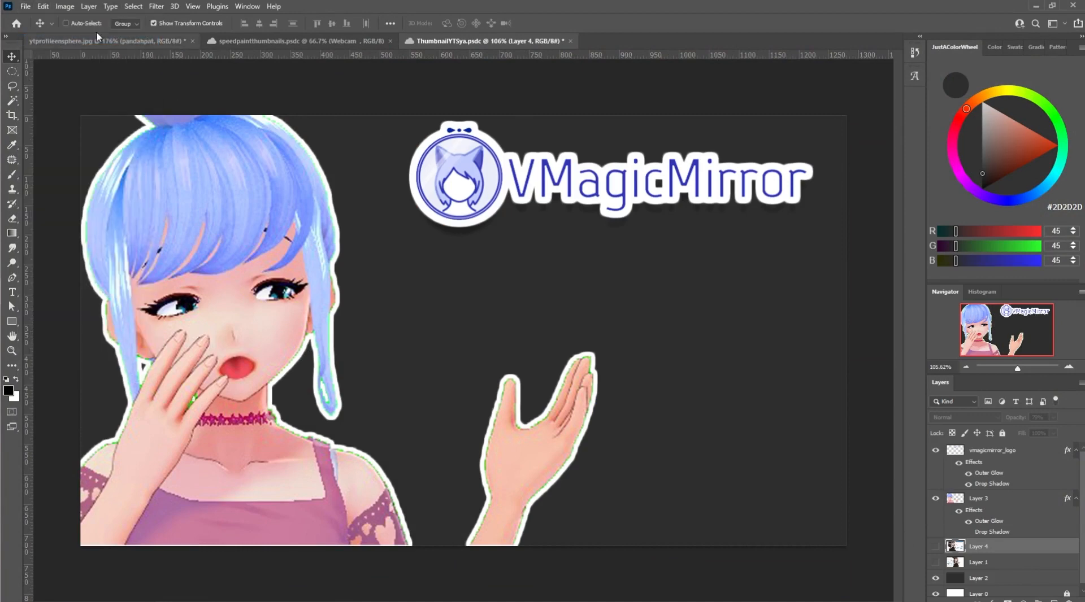
# Step: Open Screenshot_4, then browse Desktop > Content Creation > Youtube and scroll its files
pyautogui.click(25, 6)
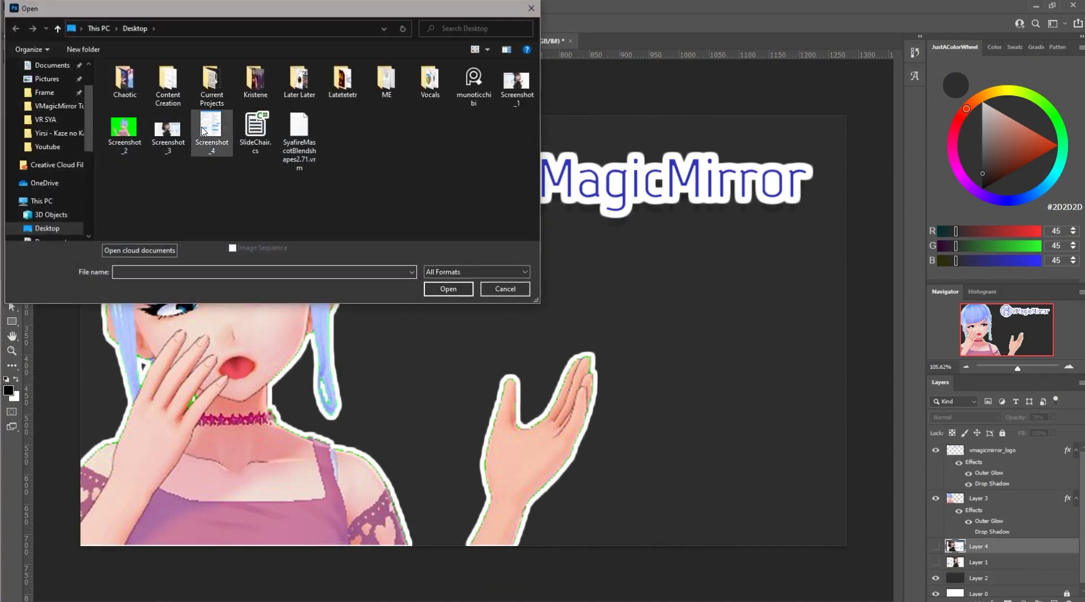
pyautogui.click(504, 289)
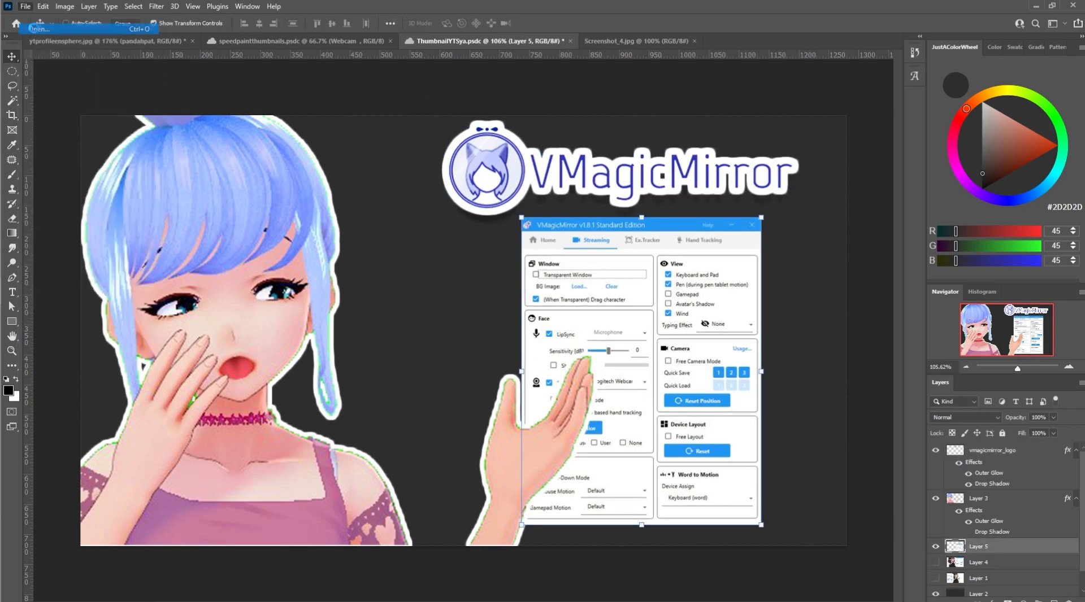
pyautogui.click(38, 28)
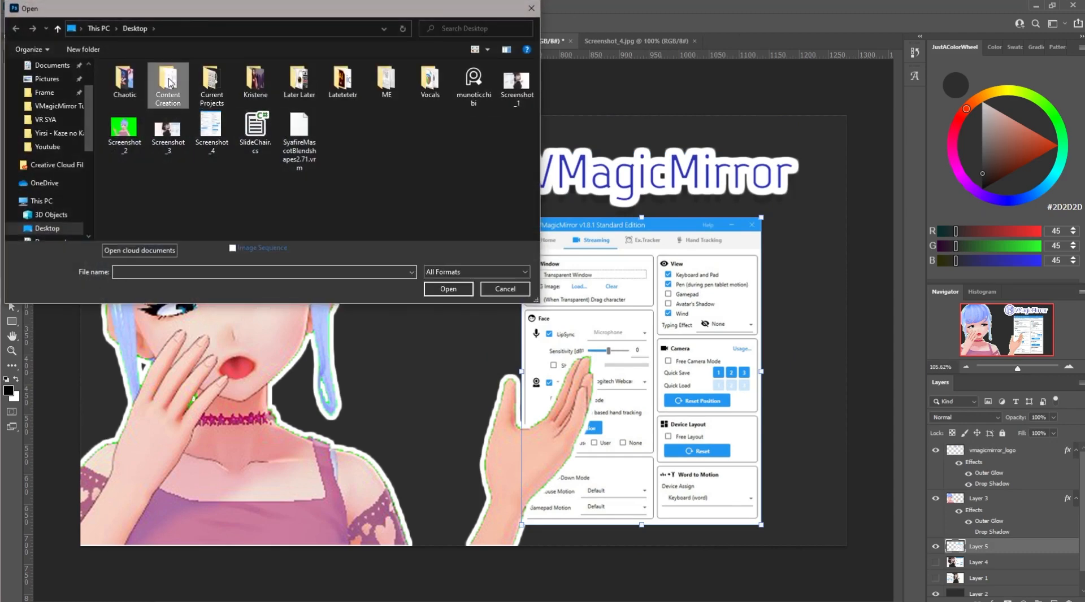
pyautogui.doubleClick(168, 83)
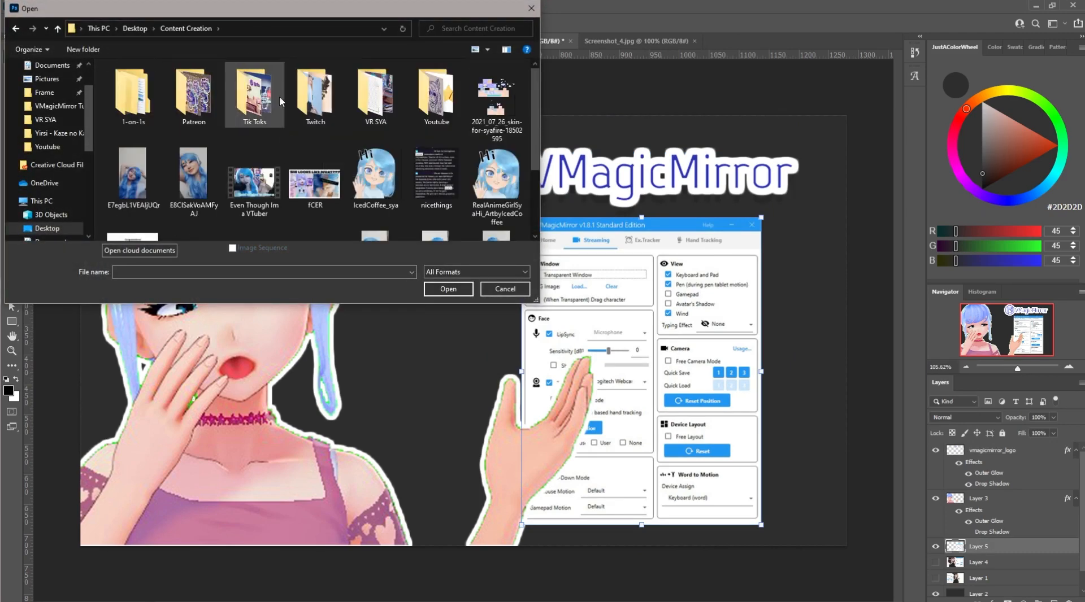
pyautogui.doubleClick(436, 97)
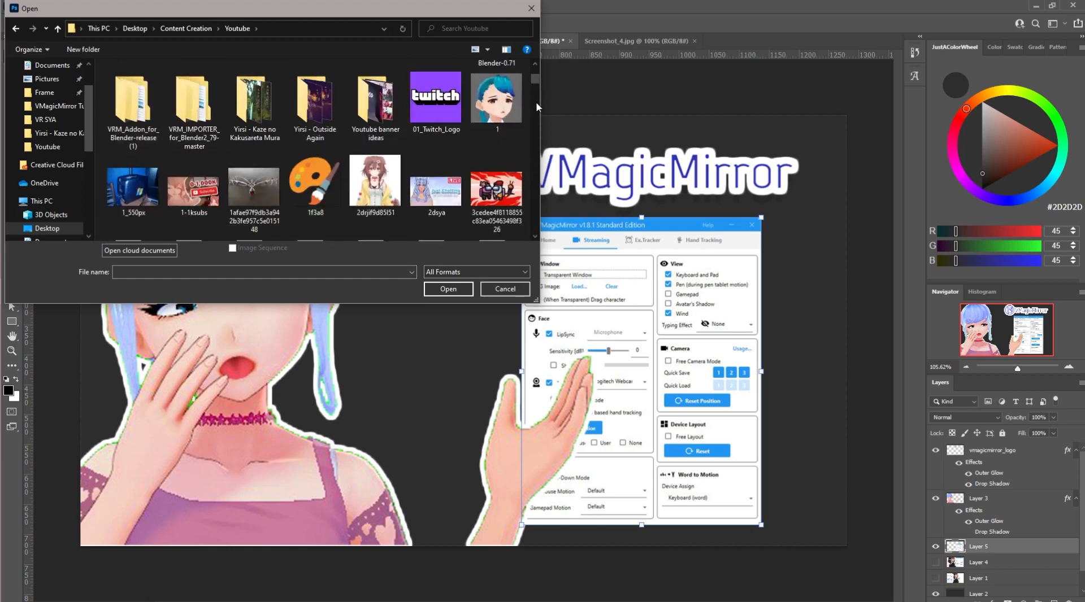
pyautogui.scroll(-3)
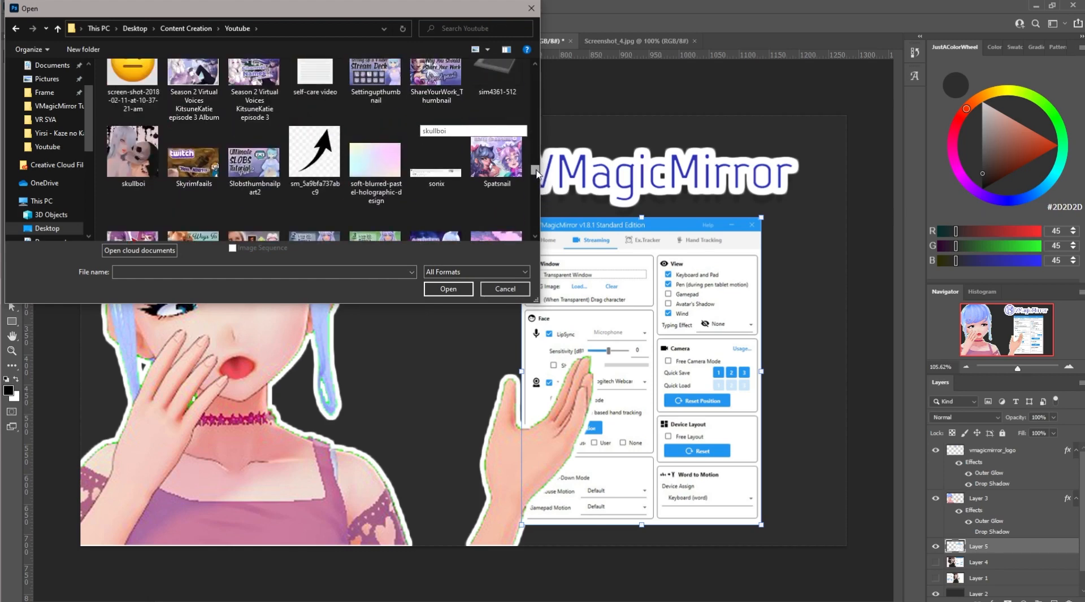
pyautogui.scroll(-3)
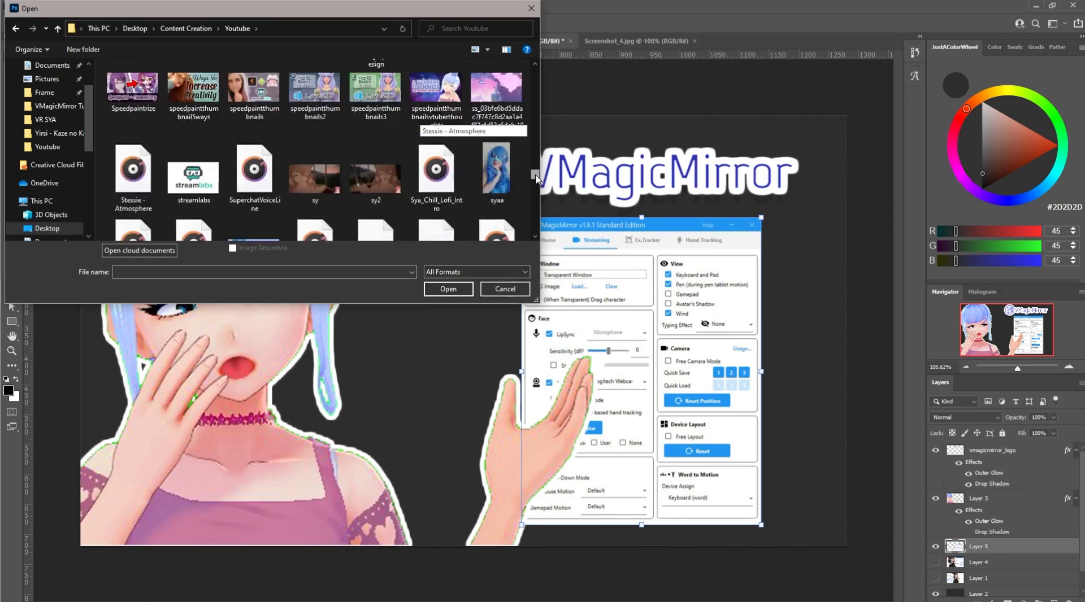
pyautogui.scroll(-3)
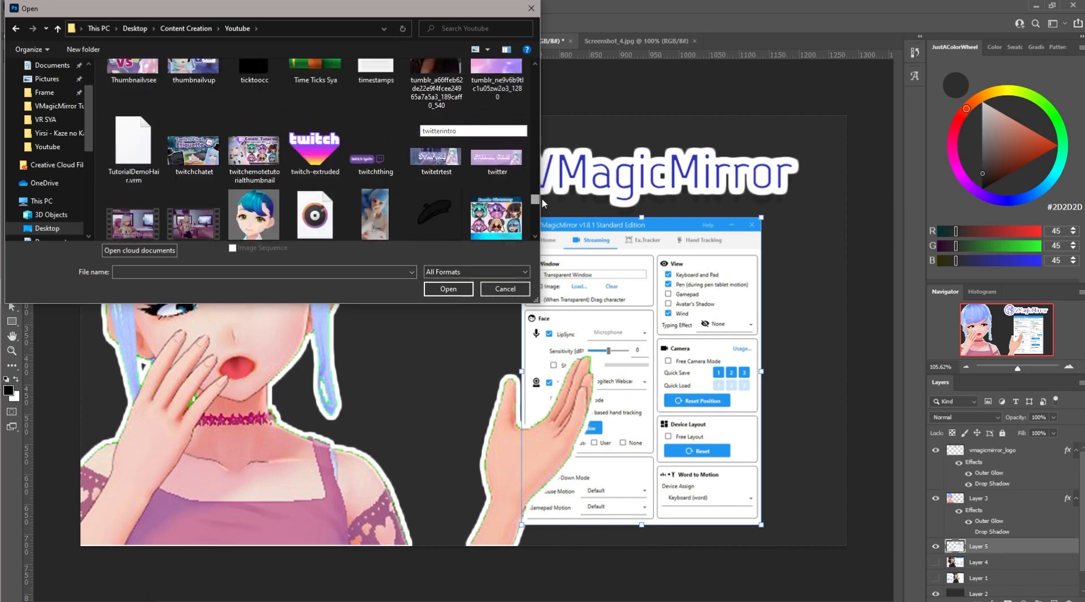
pyautogui.scroll(-3)
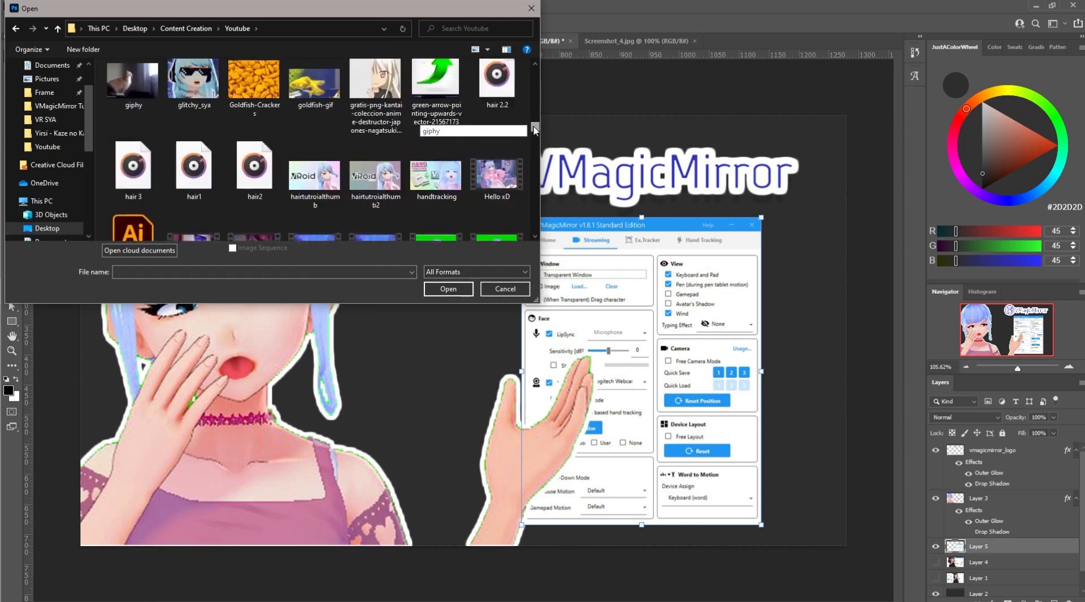
pyautogui.scroll(-3)
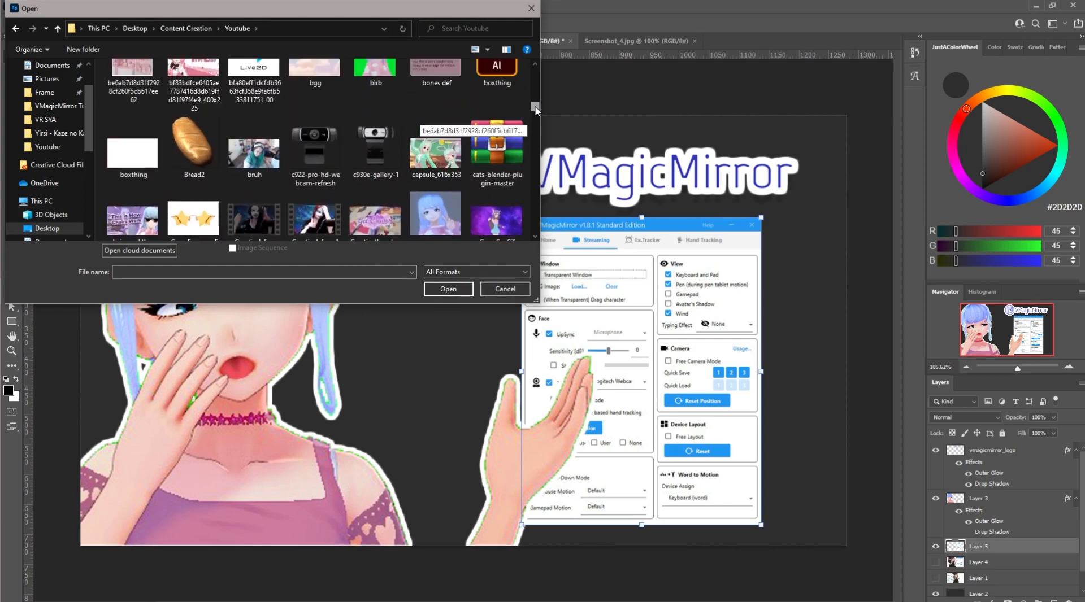
pyautogui.scroll(-3)
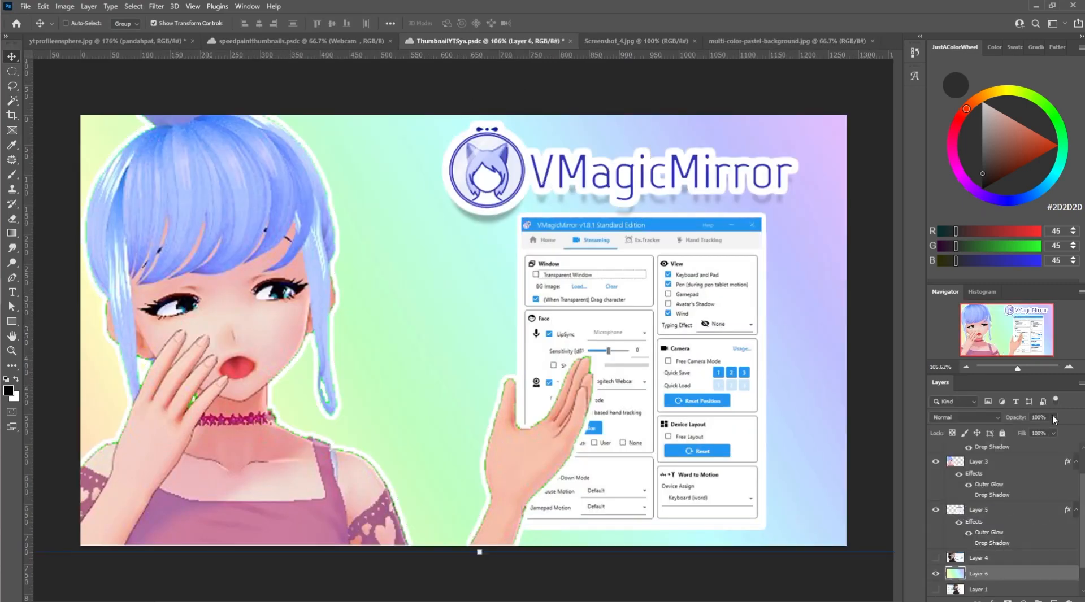
# Step: Stretch the pastel background layer to cover the whole canvas
pyautogui.moveTo(1052, 417); pyautogui.dragTo(1041, 434)
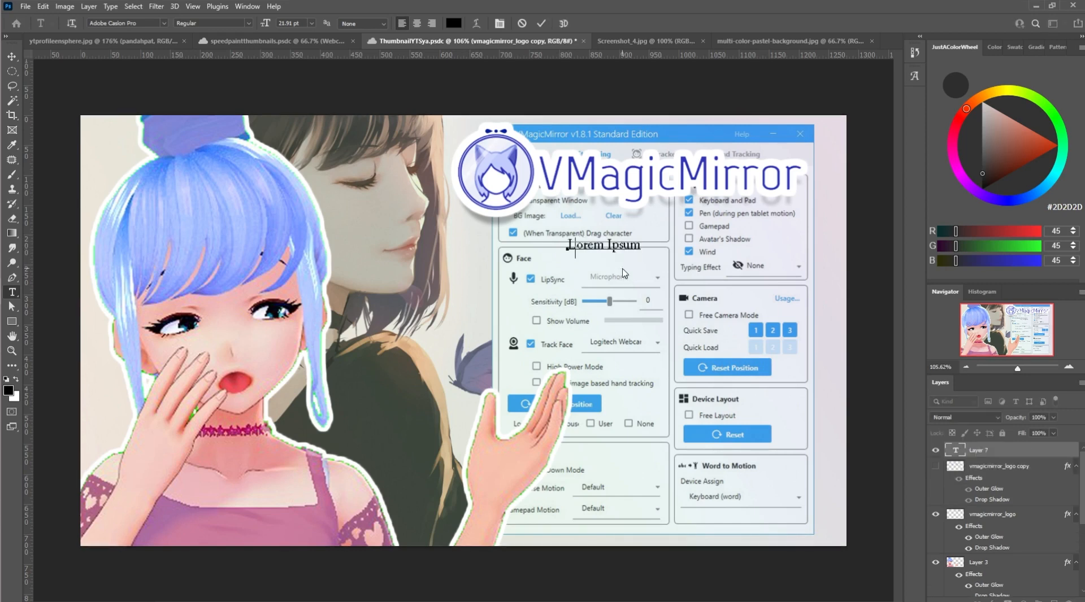
# Step: Type 'Full Tutorial' and try fonts from the font list to pick a bold one
pyautogui.write('Full Tutorial')
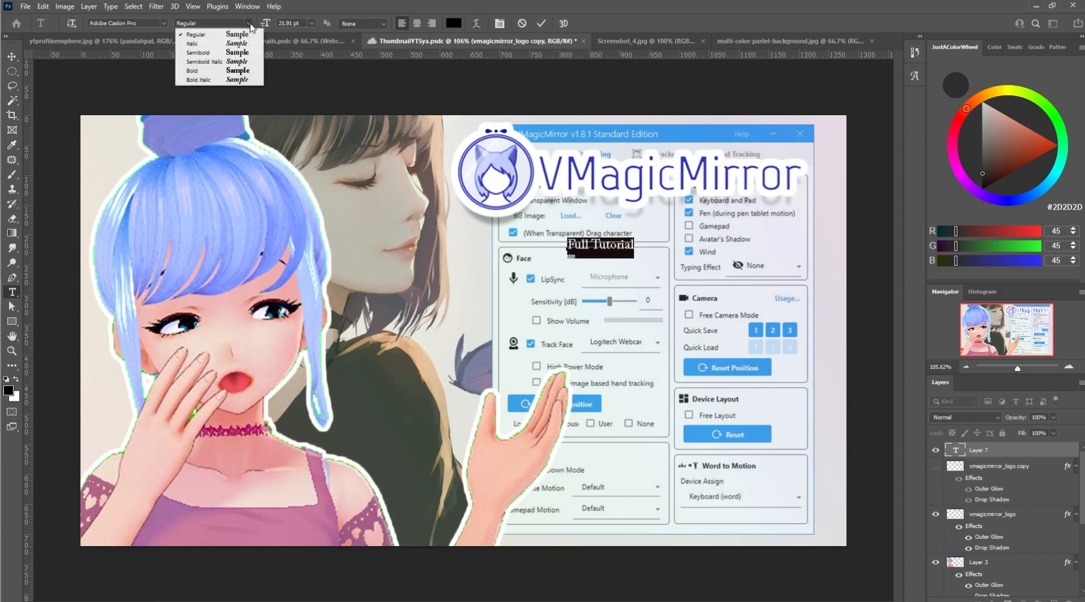
pyautogui.click(124, 22)
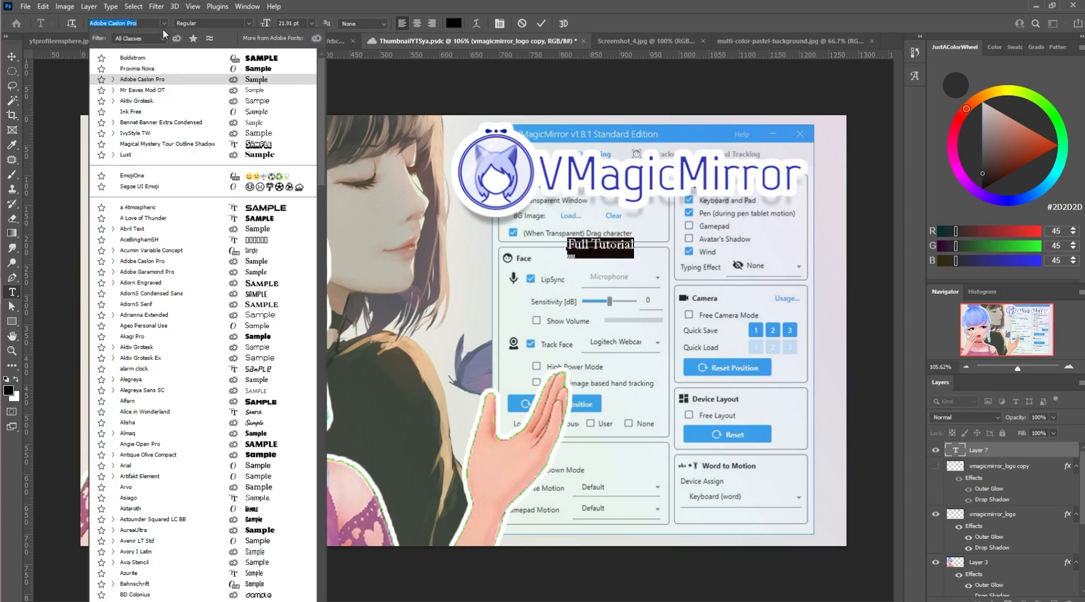
pyautogui.click(138, 207)
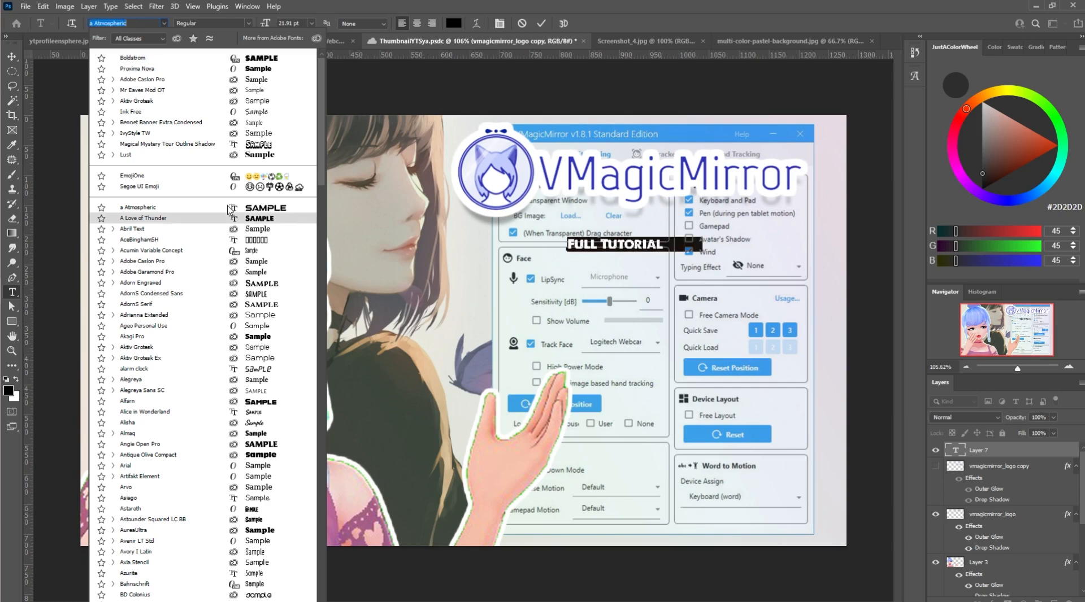
pyautogui.click(132, 337)
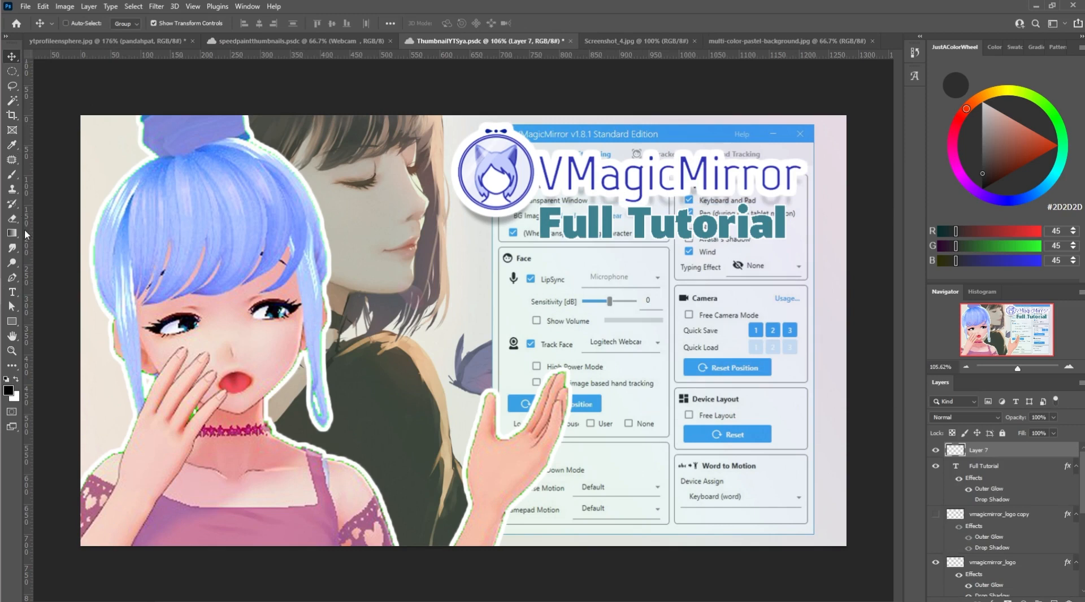
# Step: Draw a rectangular selection around the logo and title area for the white translucent box
pyautogui.click(12, 233)
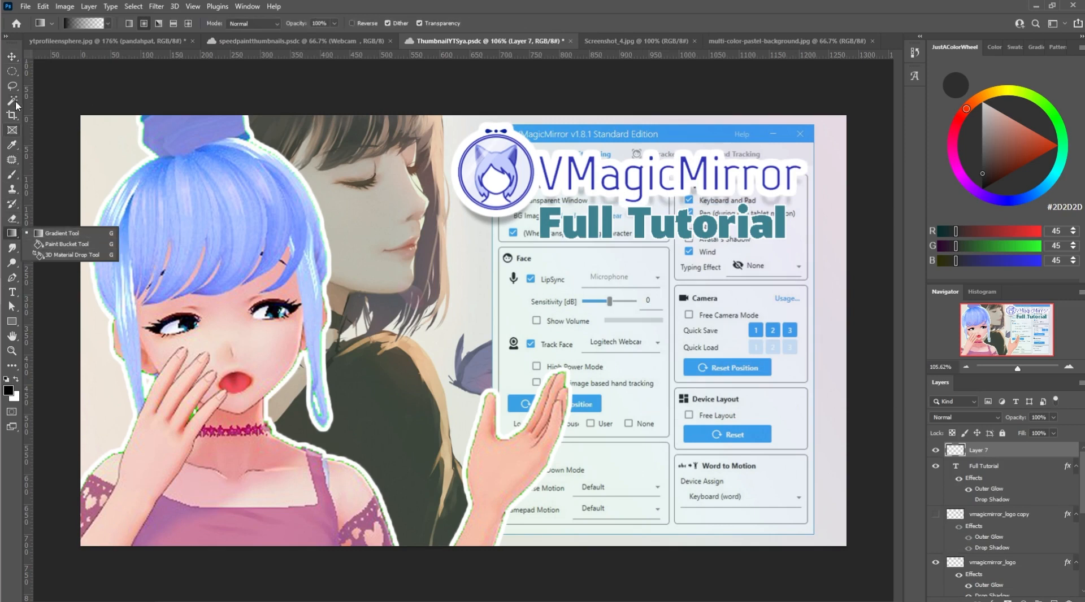
pyautogui.click(11, 71)
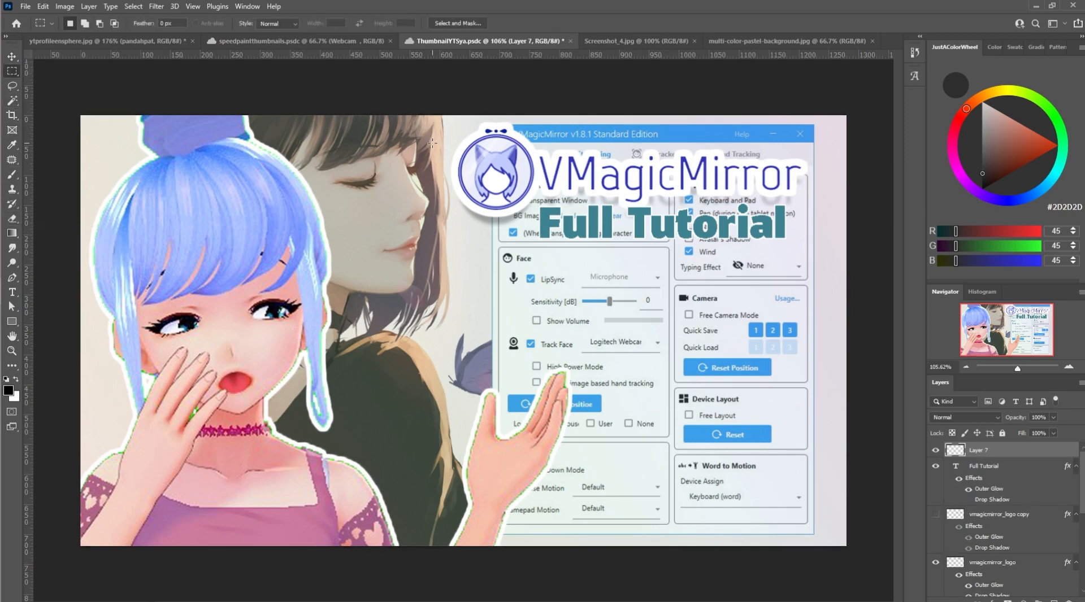
pyautogui.moveTo(420, 143); pyautogui.dragTo(779, 457)
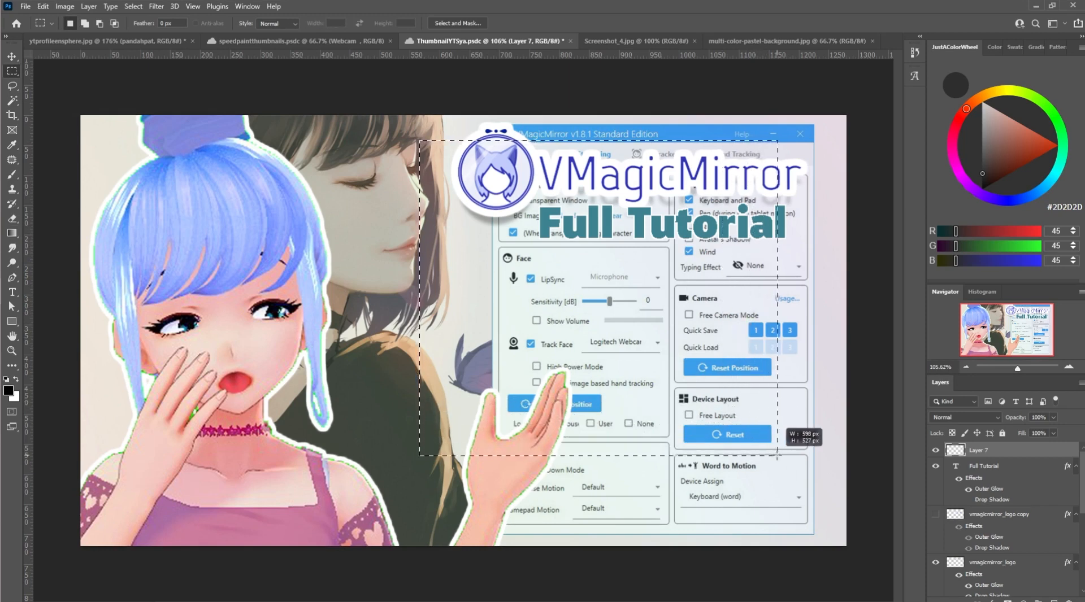
pyautogui.click(956, 85)
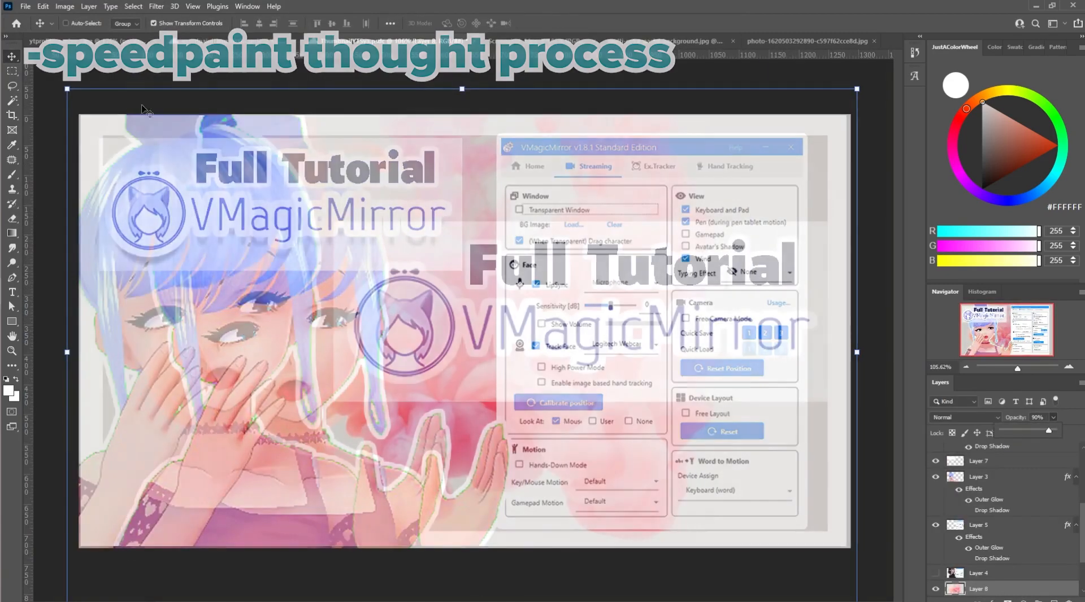
# Step: Save the thumbnail to the Desktop as ThumbnailYTSya_VMagicMirrorTutorial
pyautogui.click(388, 41)
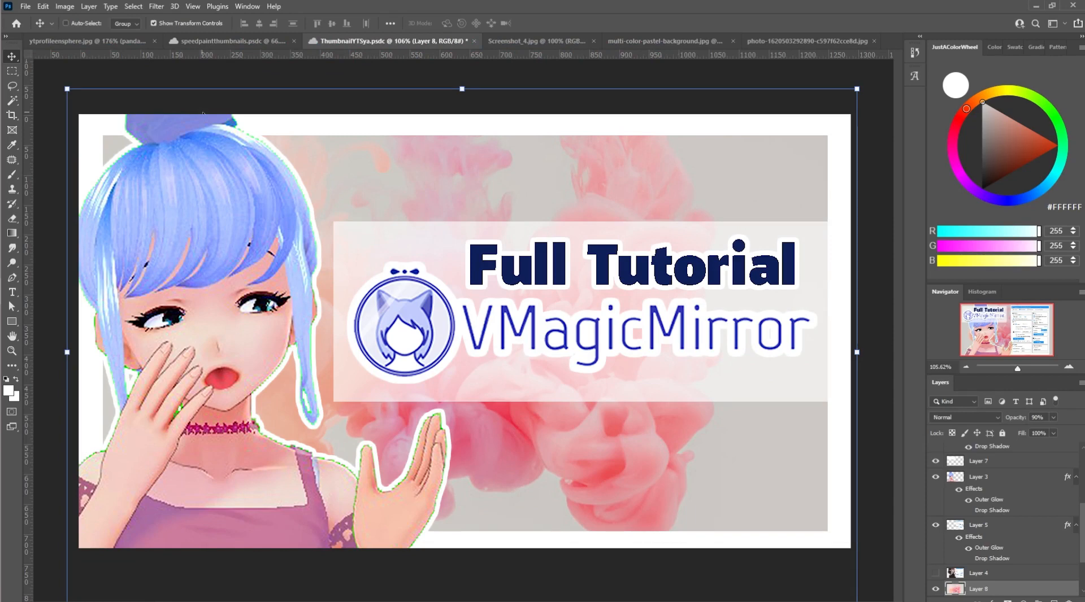
pyautogui.click(25, 6)
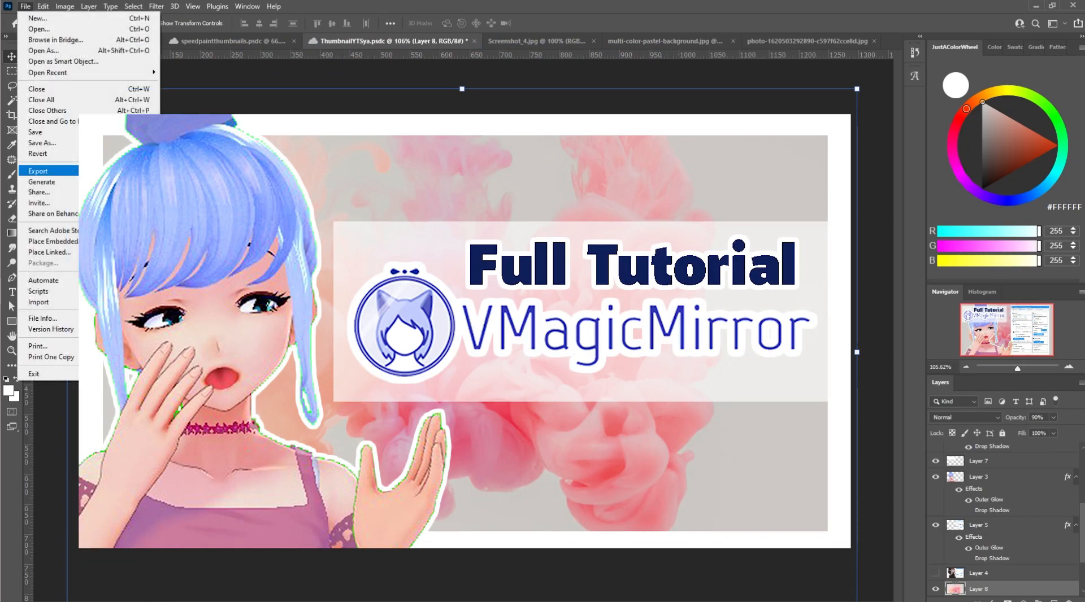
pyautogui.click(41, 143)
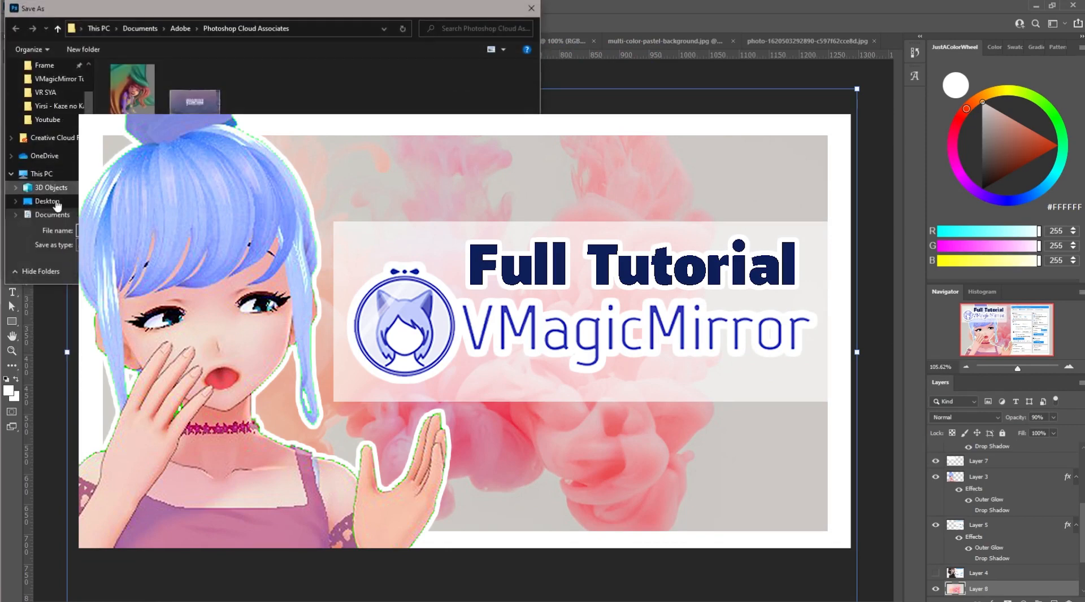
pyautogui.click(46, 201)
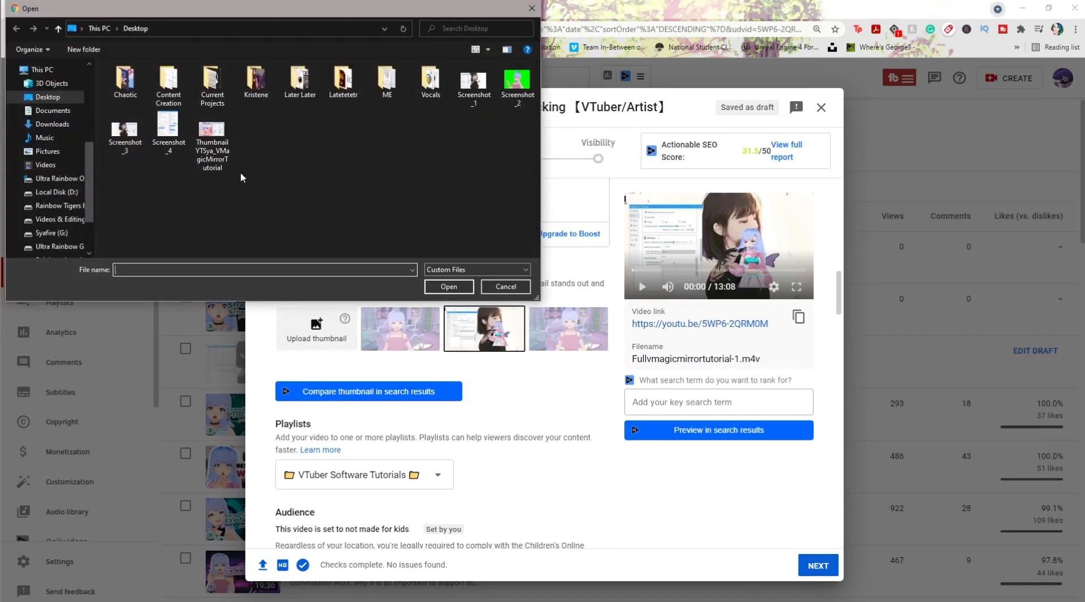
# Step: Upload the Full Tutorial thumbnail, preview an auto-generated option, then reselect the custom one
pyautogui.click(504, 286)
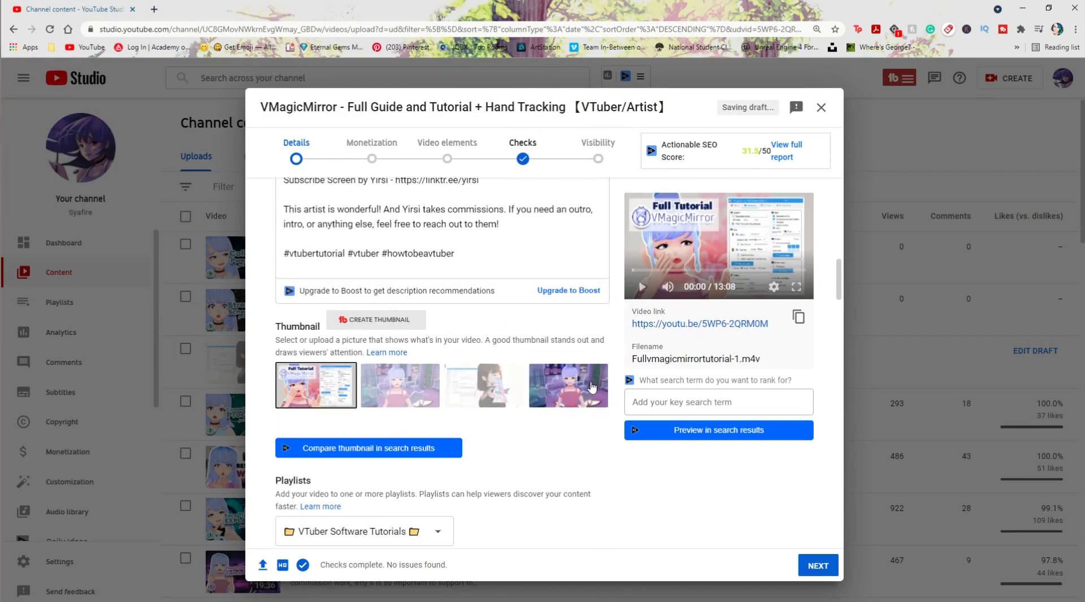
pyautogui.moveTo(460, 404)
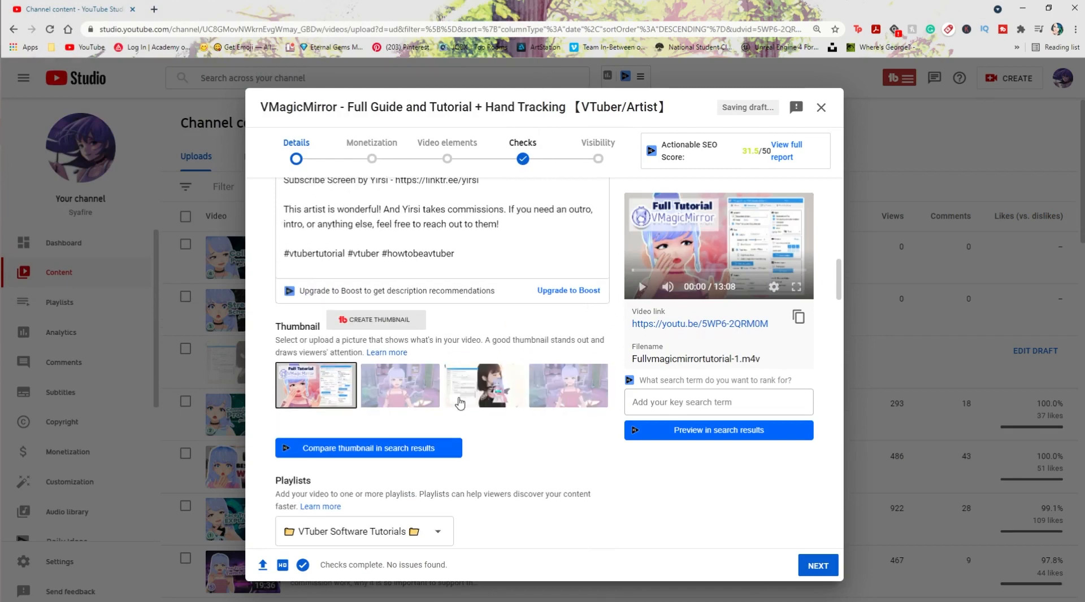
pyautogui.click(399, 386)
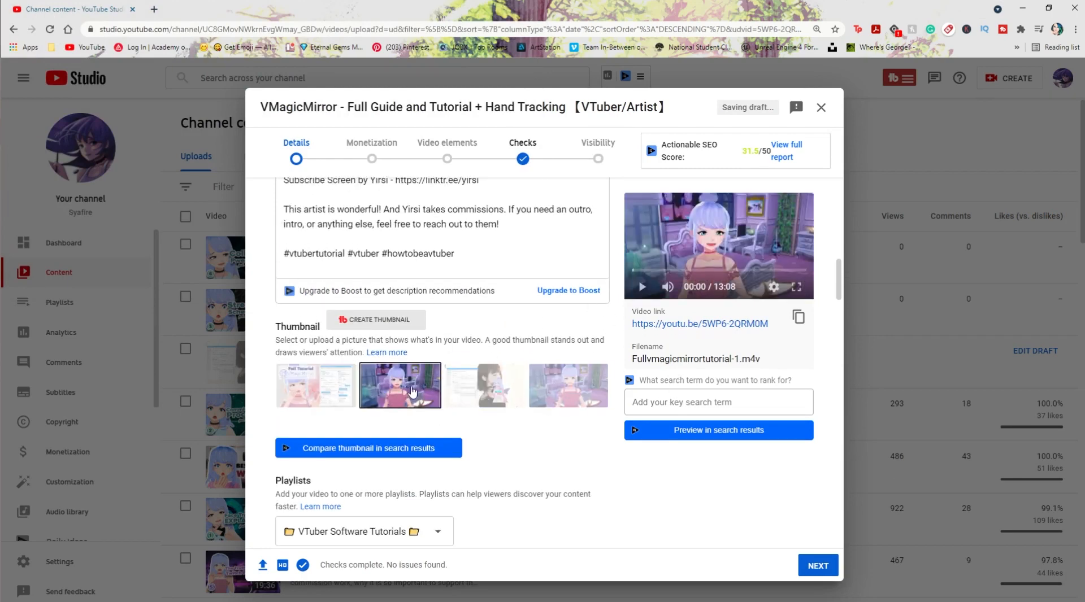
pyautogui.click(316, 386)
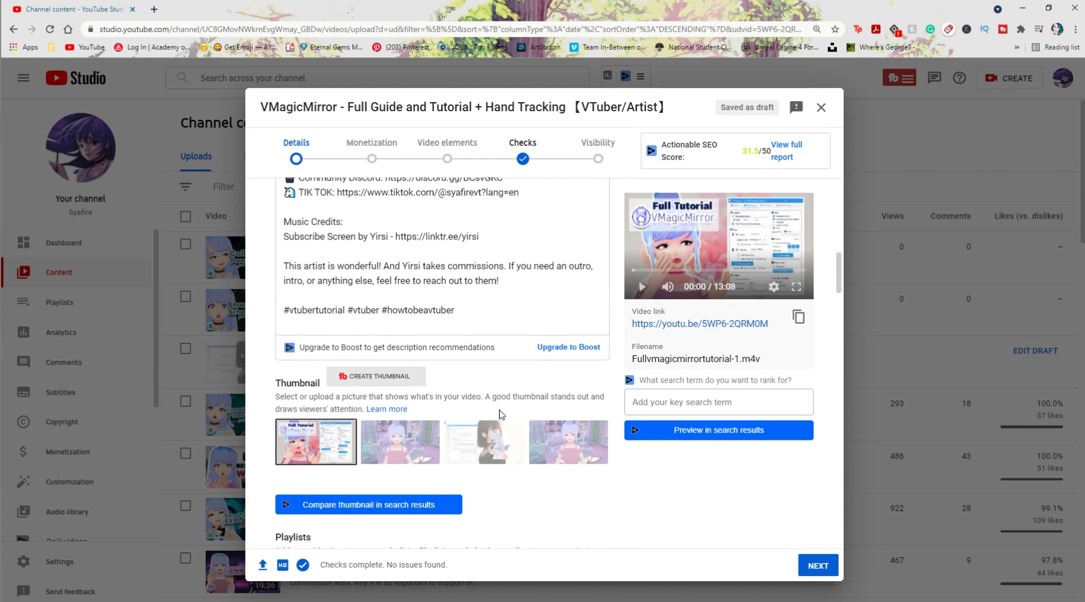
pyautogui.moveTo(540, 388)
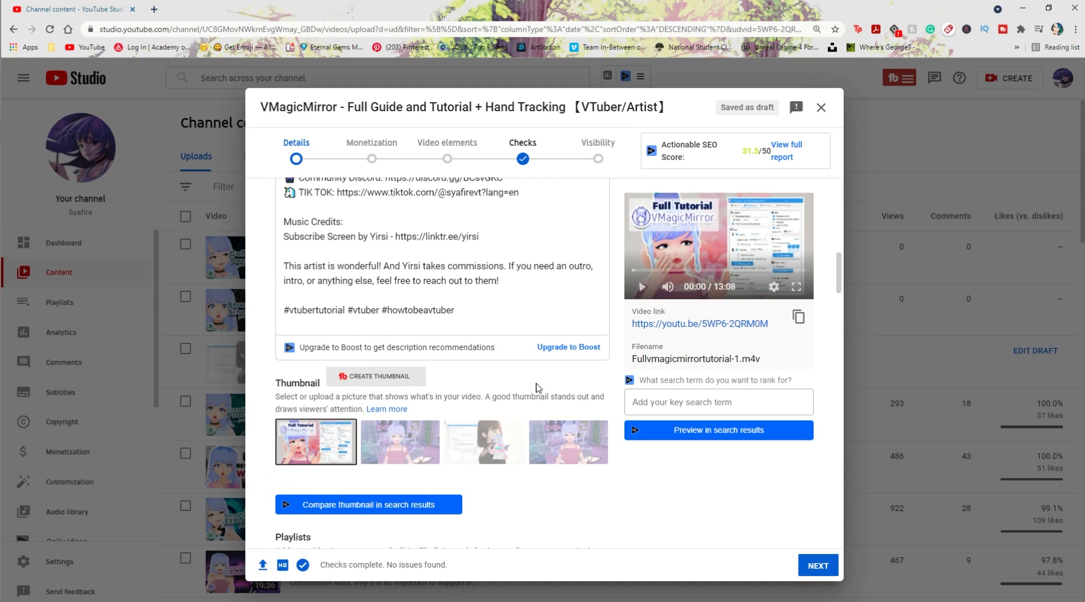